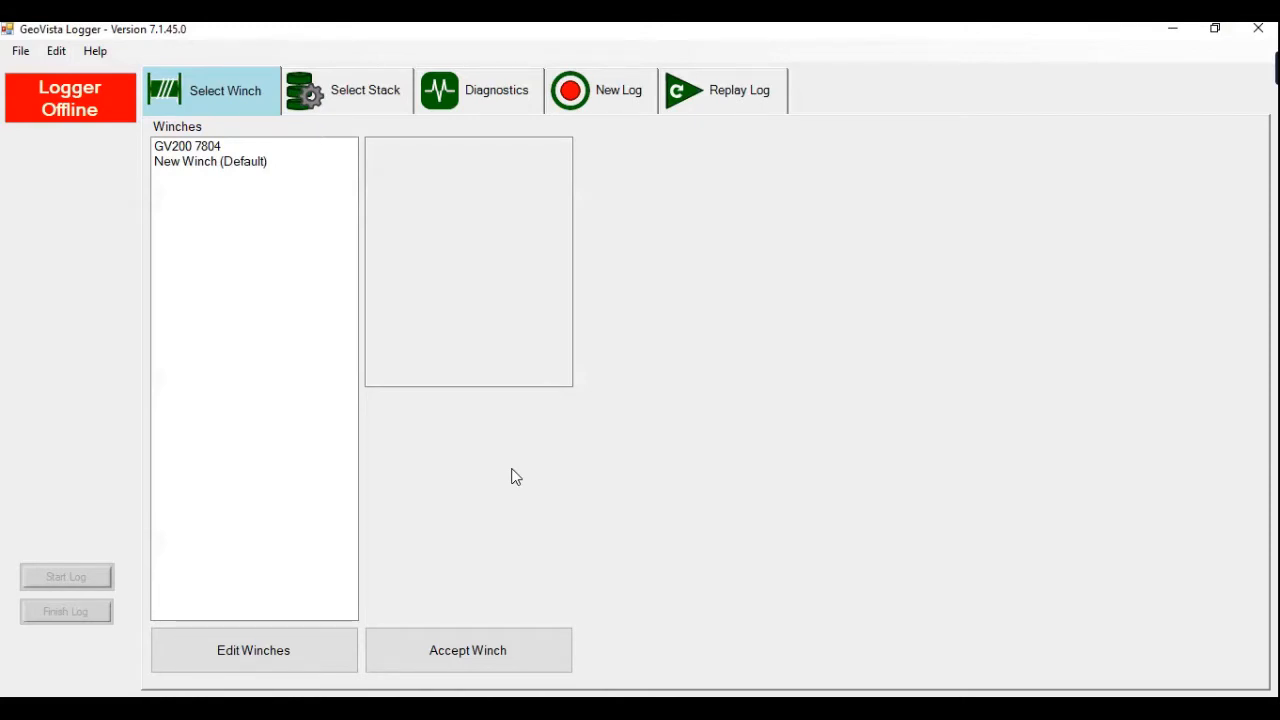
{"action": "mouse_move", "coordinate": [62, 82]}
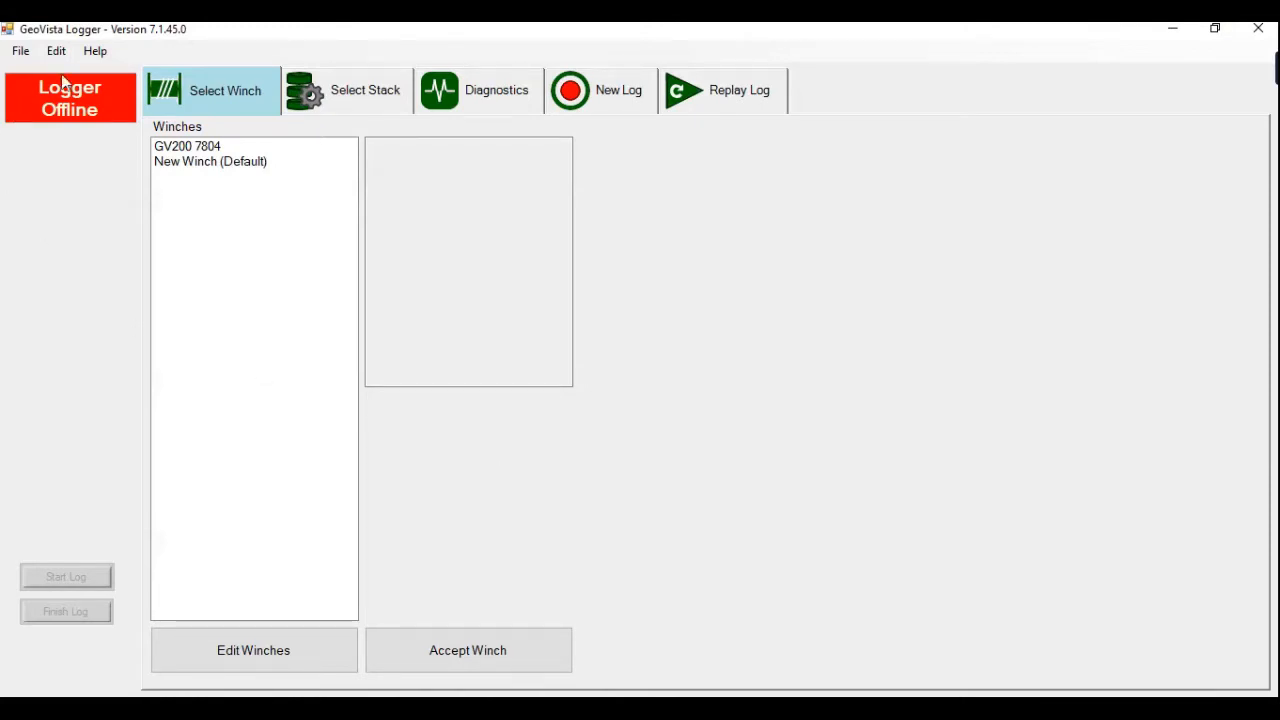
{"action": "mouse_move", "coordinate": [40, 166]}
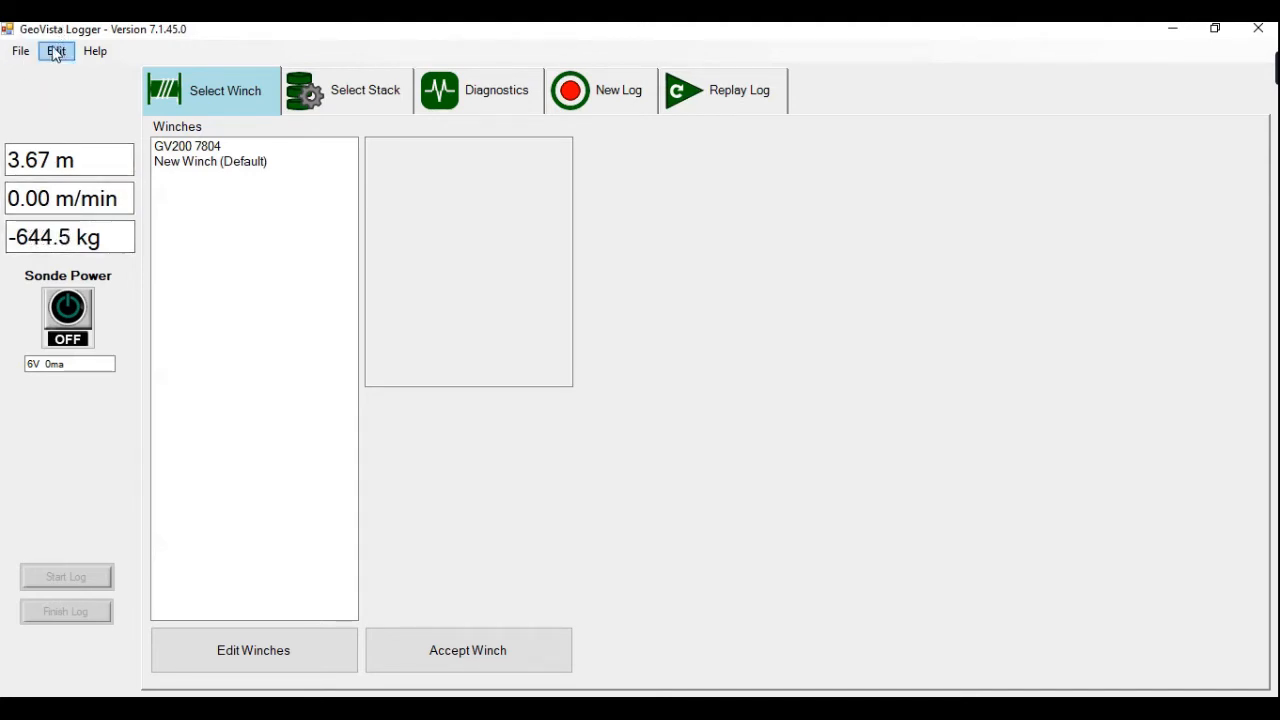
Add a Dual Focused Resistivity Sonde with serial 7045 to My Sondes and select it.
{"action": "left_click", "coordinate": [55, 51]}
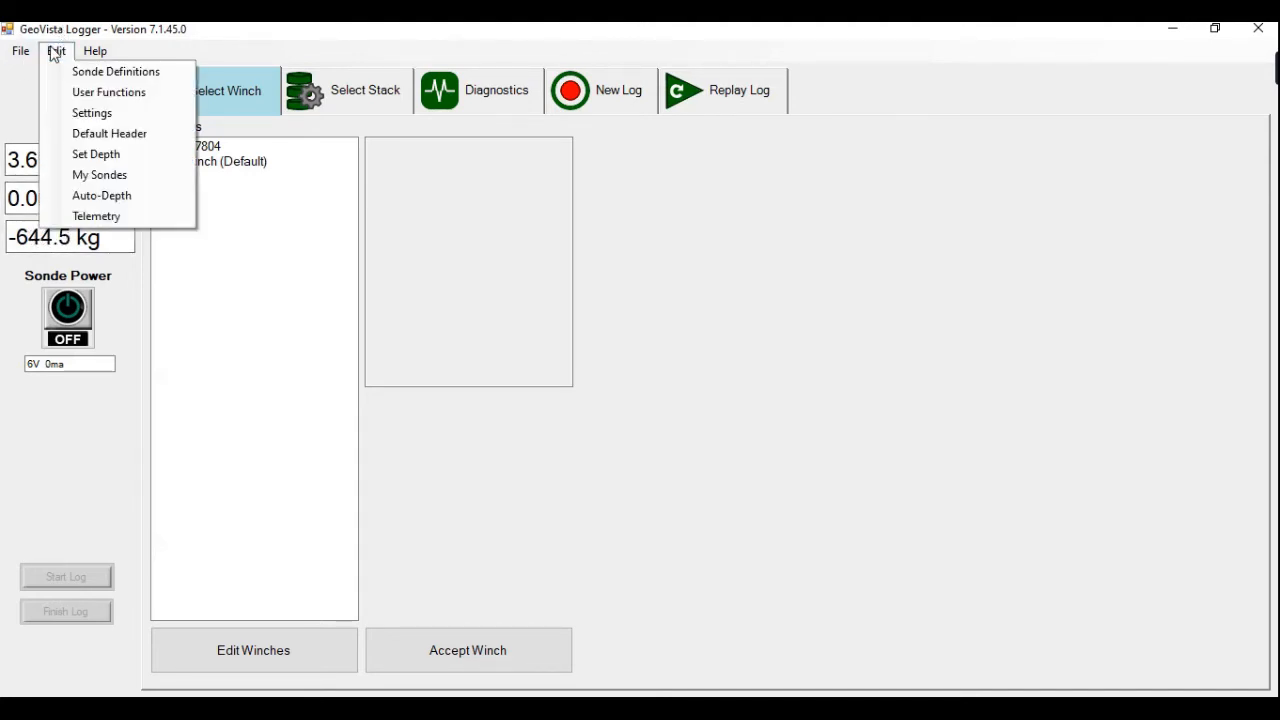
{"action": "mouse_move", "coordinate": [99, 174]}
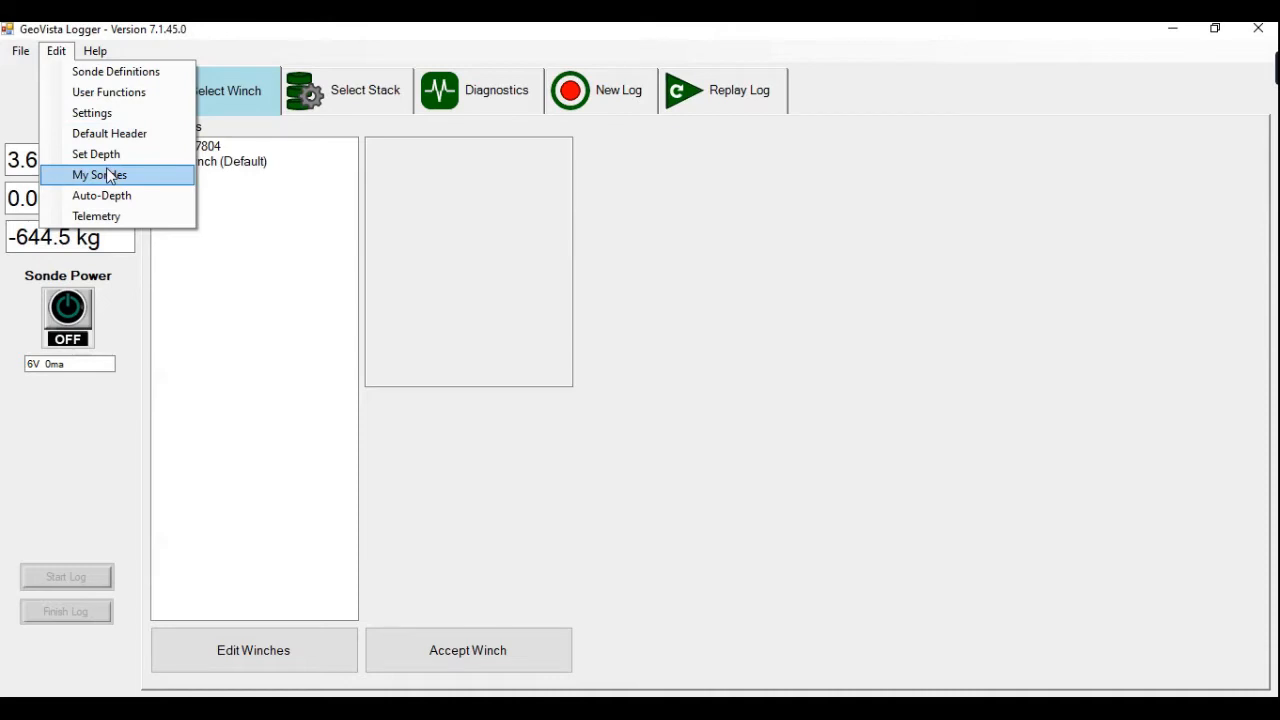
{"action": "left_click", "coordinate": [98, 174]}
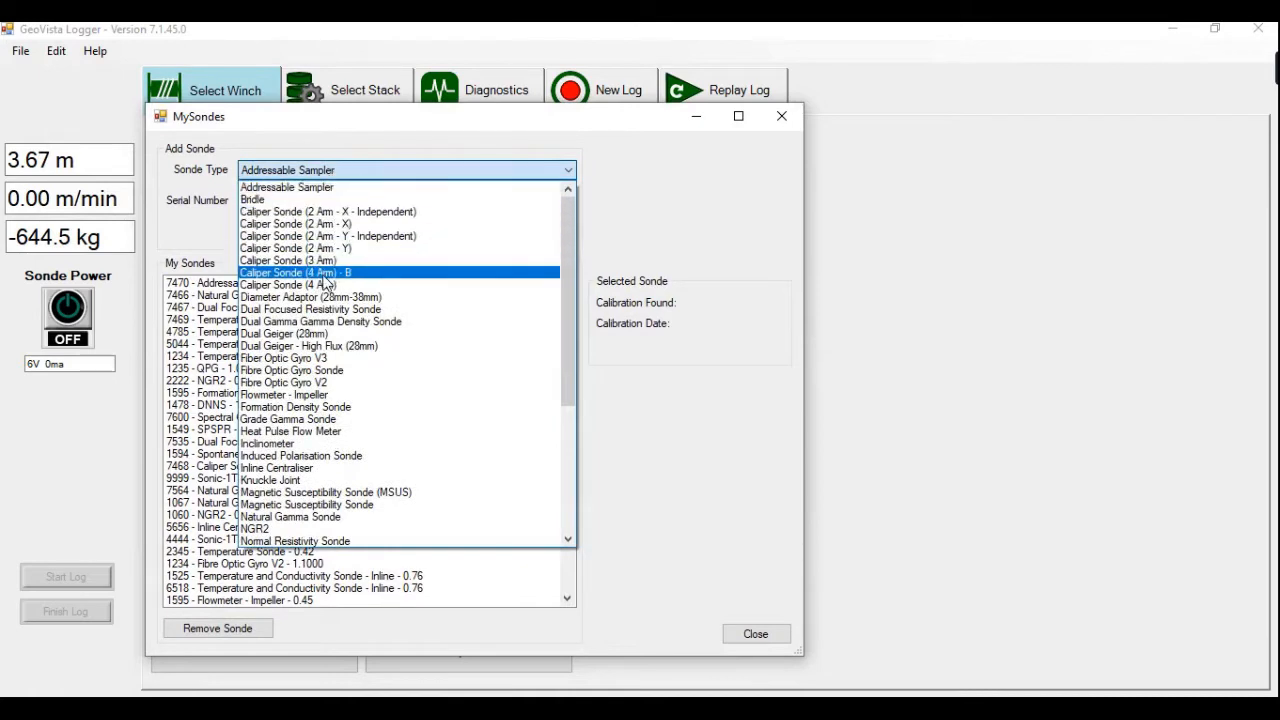
{"action": "mouse_move", "coordinate": [311, 309]}
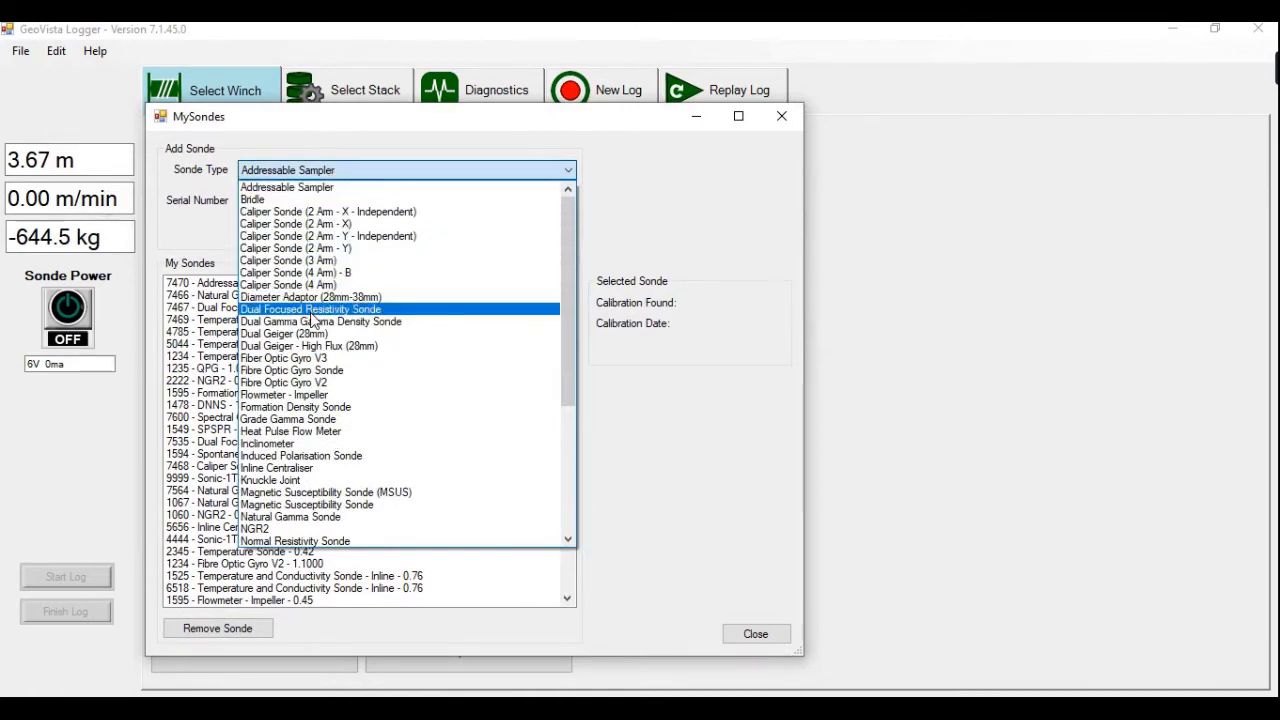
{"action": "left_click", "coordinate": [311, 308]}
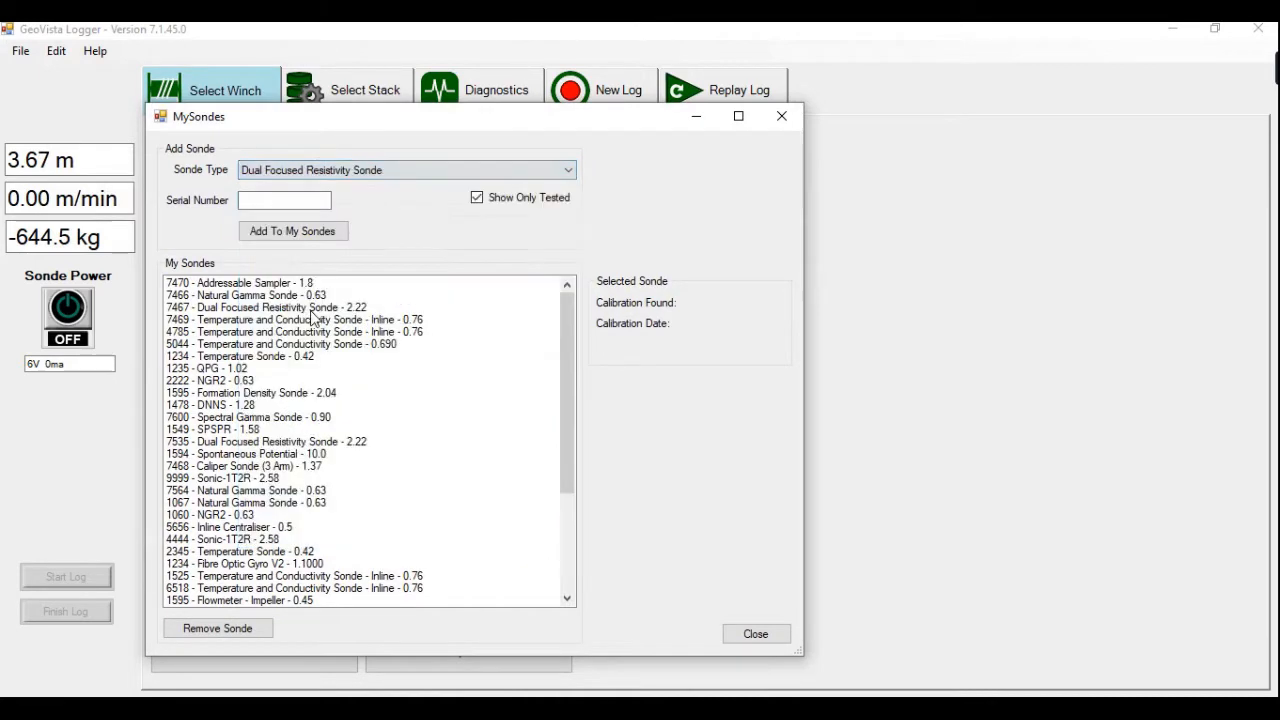
{"action": "left_click", "coordinate": [284, 200]}
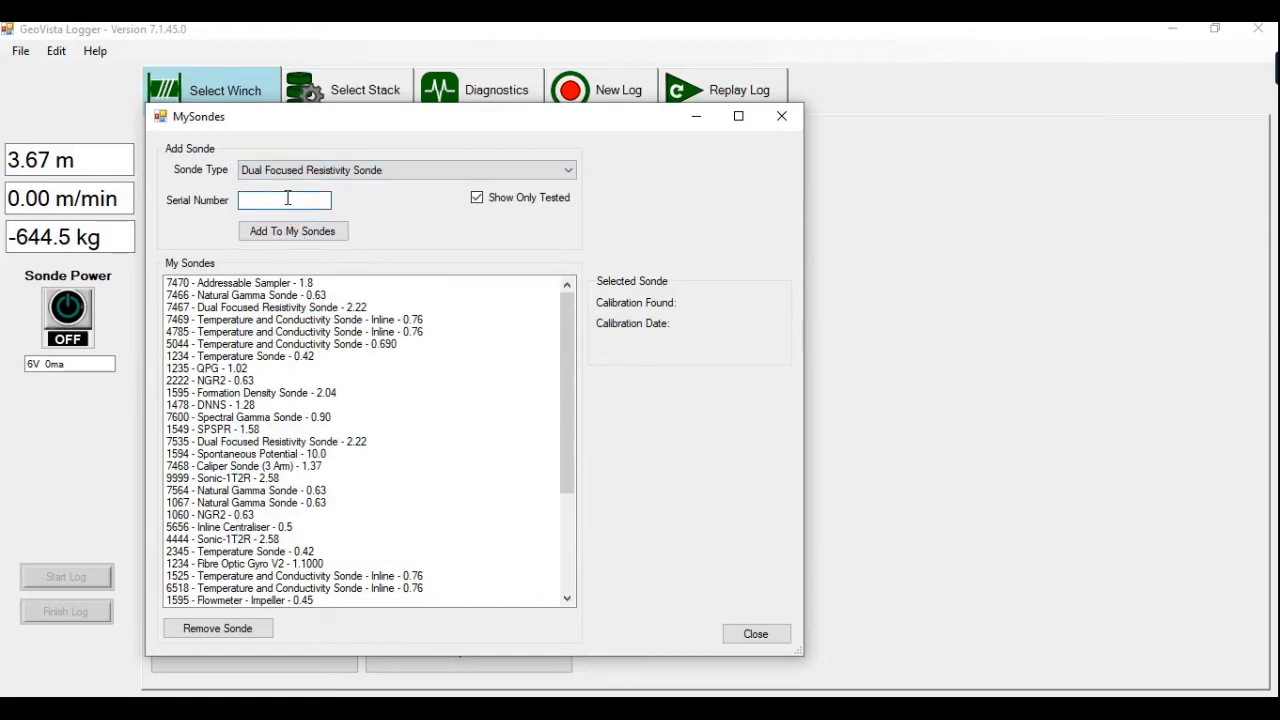
{"action": "type", "text": "7045"}
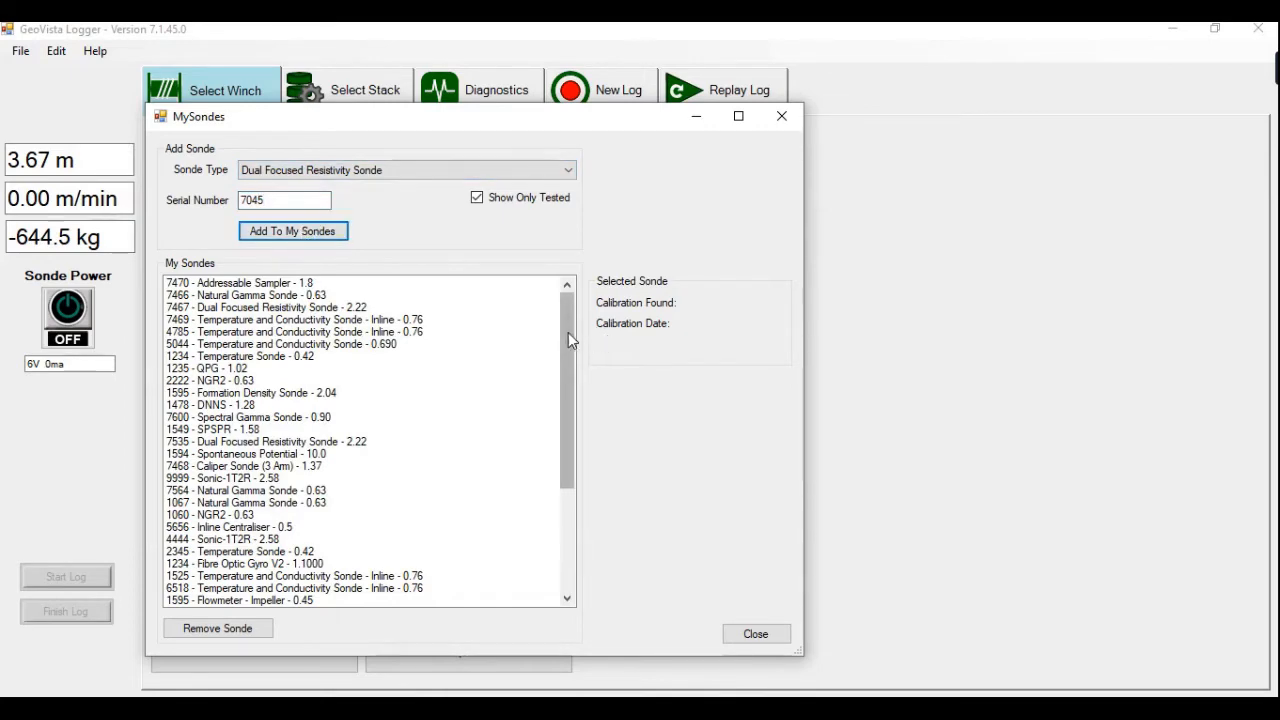
{"action": "scroll", "scroll_direction": "down", "scroll_amount": 3}
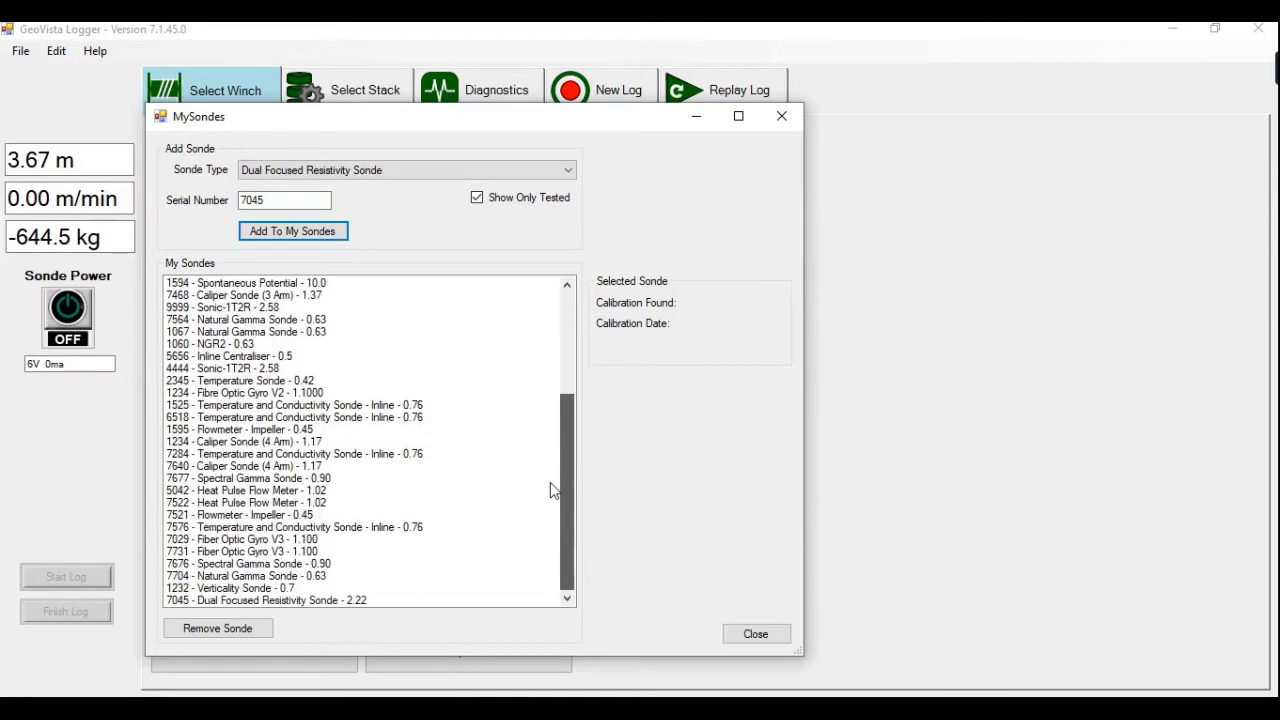
{"action": "left_click", "coordinate": [265, 600]}
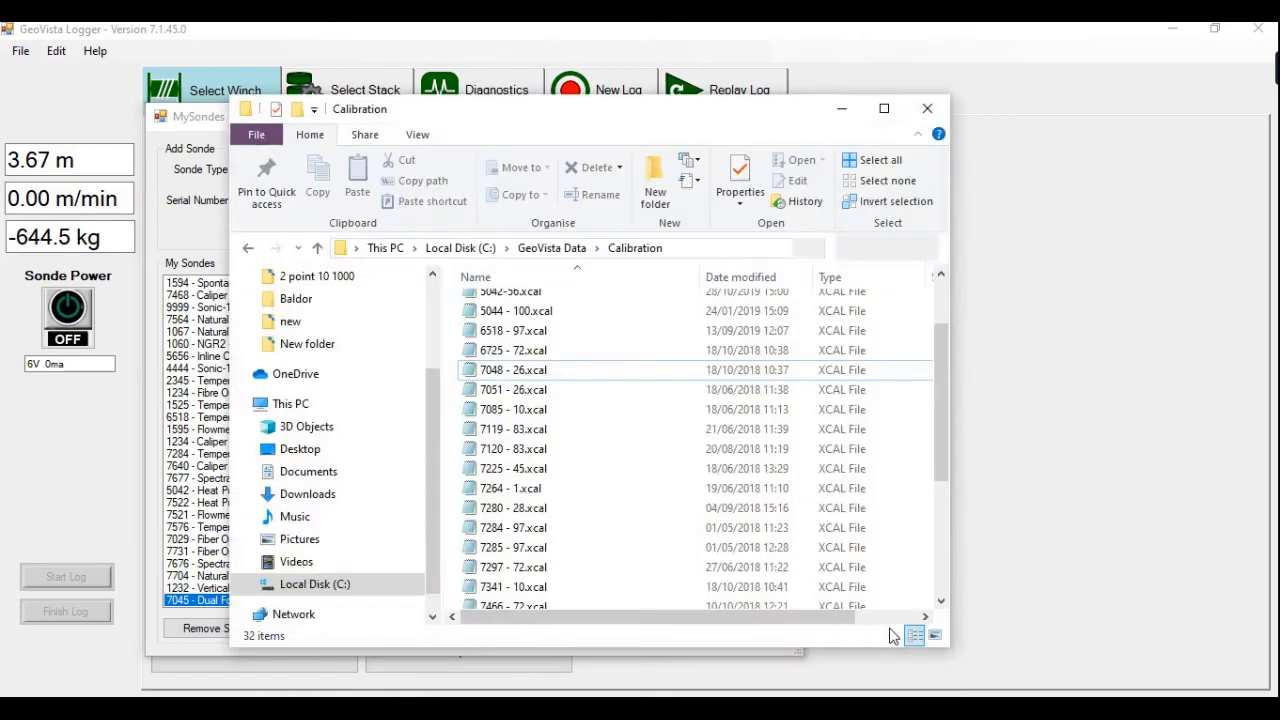
Browse the .xcal files in GeoVista Data's Calibration folder, then close File Explorer.
{"action": "left_click", "coordinate": [461, 248]}
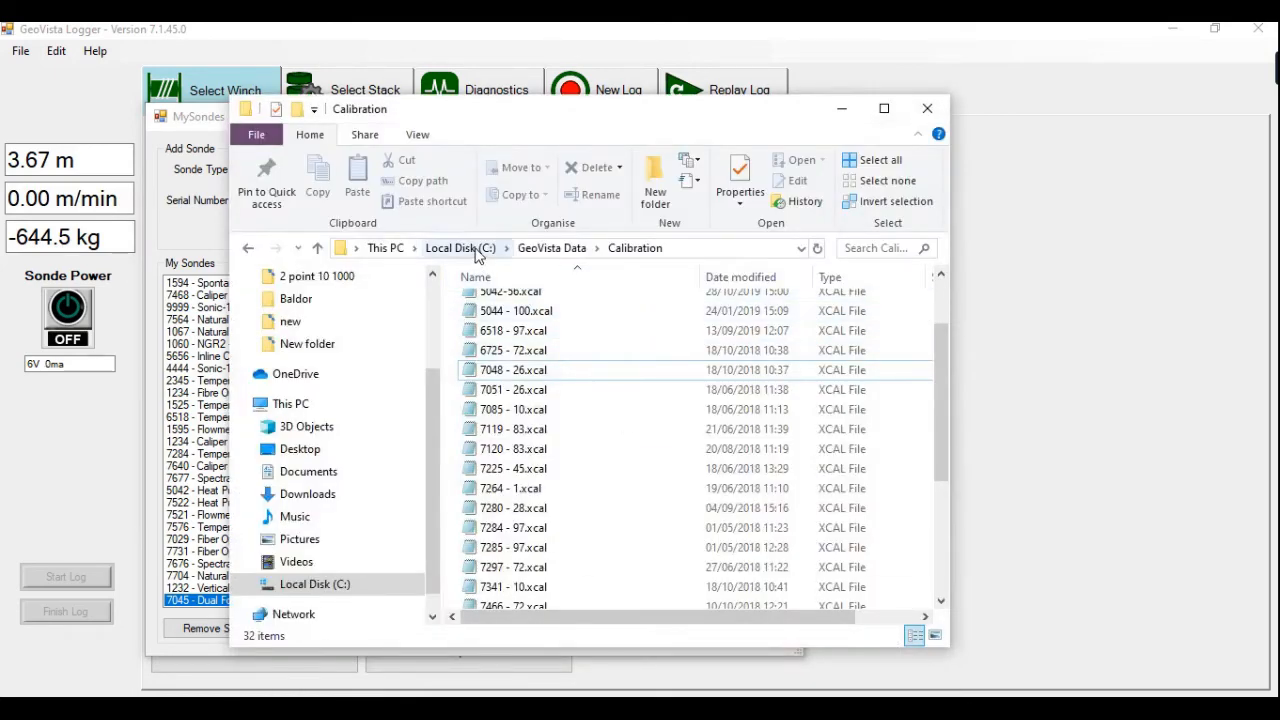
{"action": "left_click", "coordinate": [551, 247]}
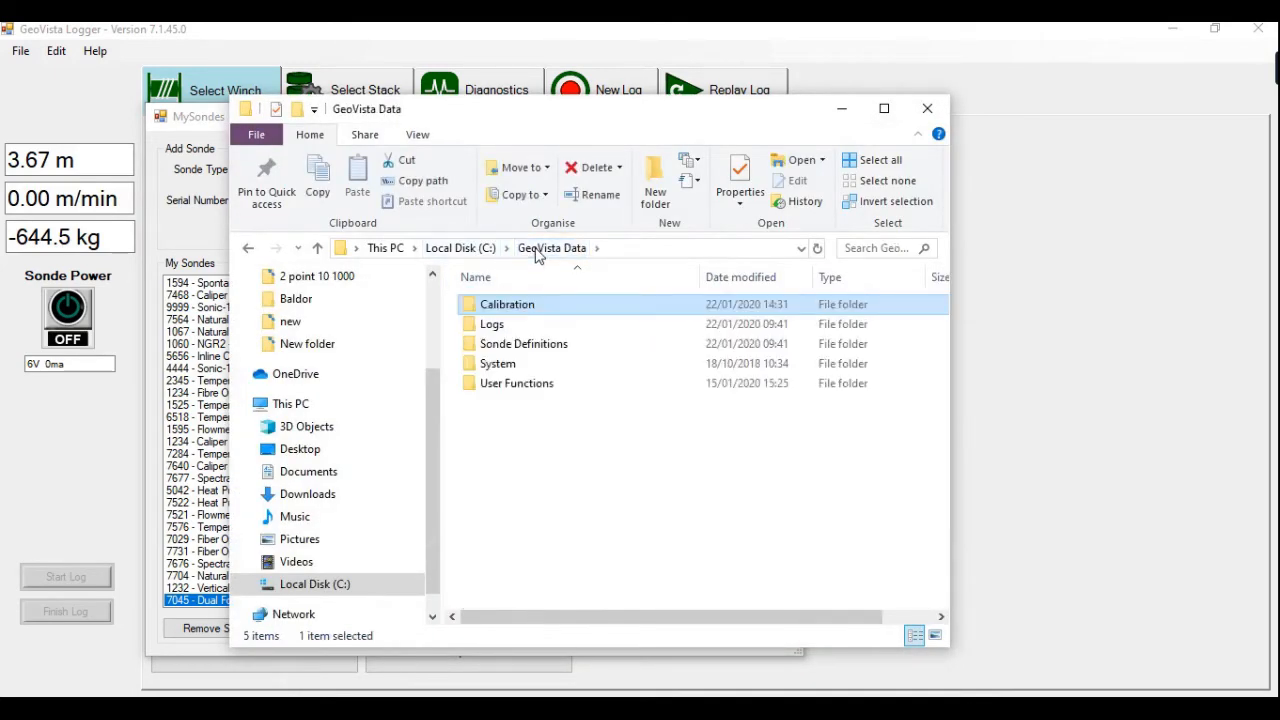
{"action": "double_click", "coordinate": [507, 304]}
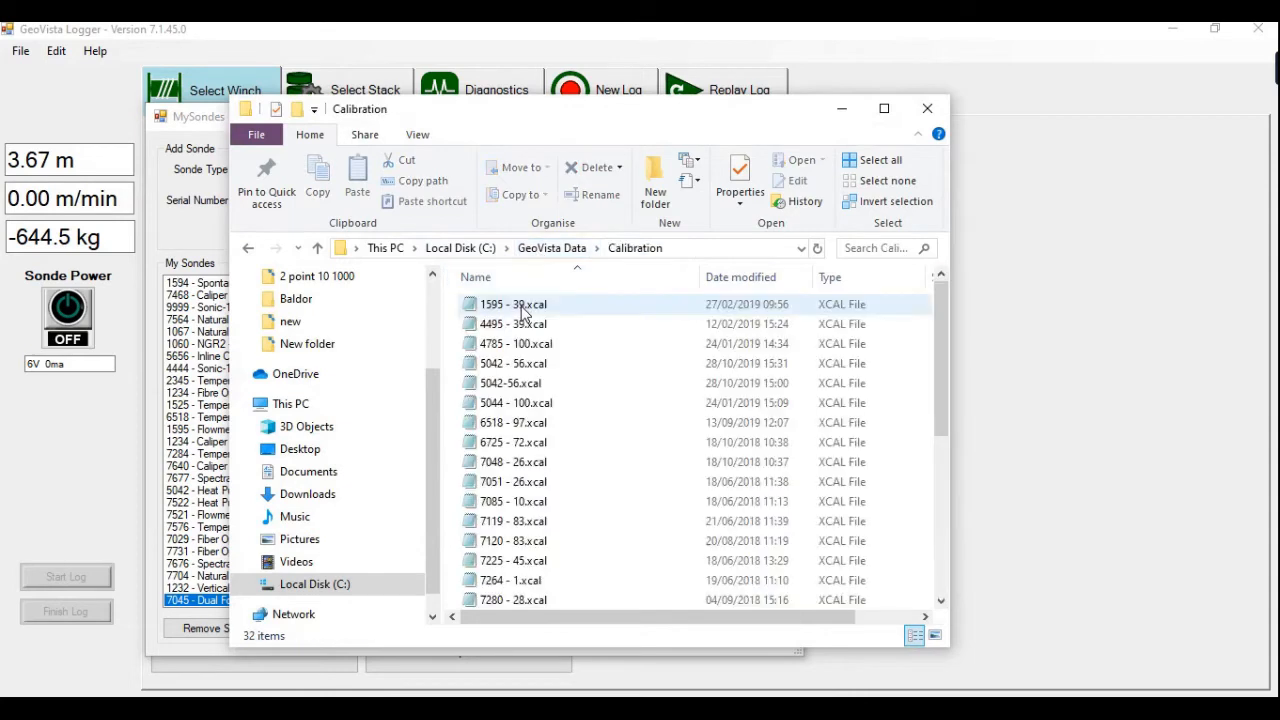
{"action": "mouse_move", "coordinate": [515, 481]}
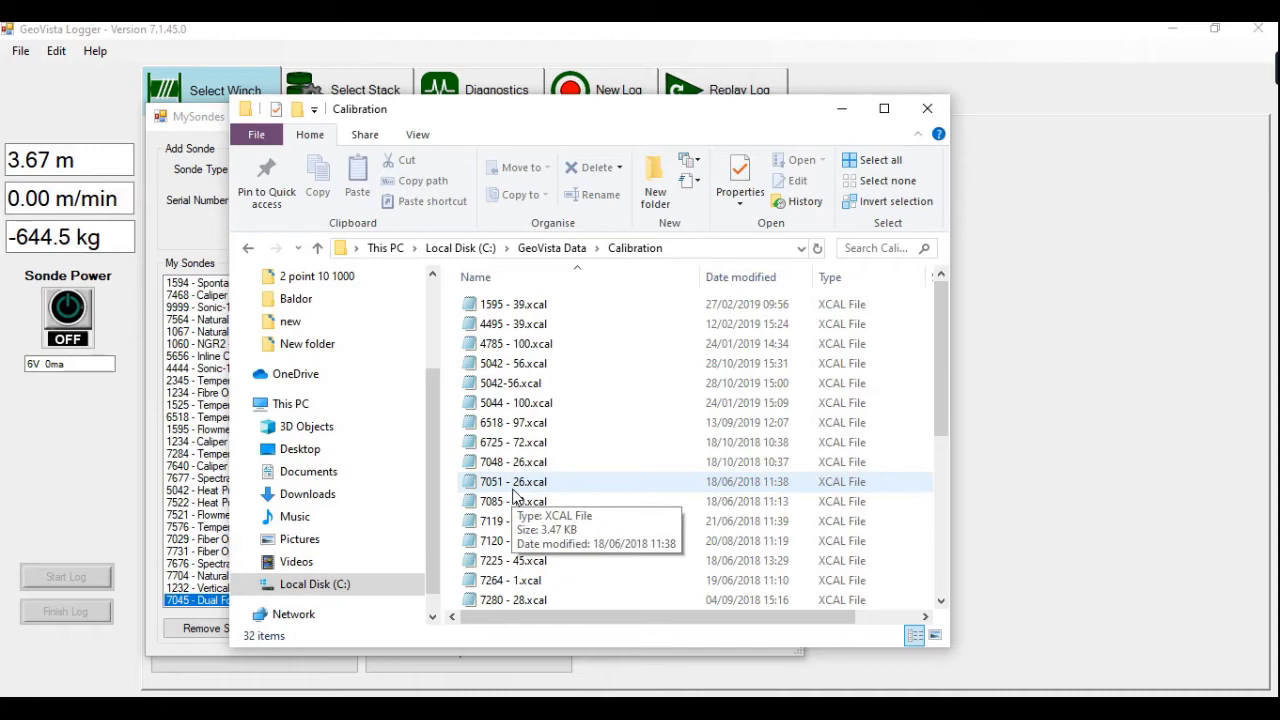
{"action": "mouse_move", "coordinate": [960, 378]}
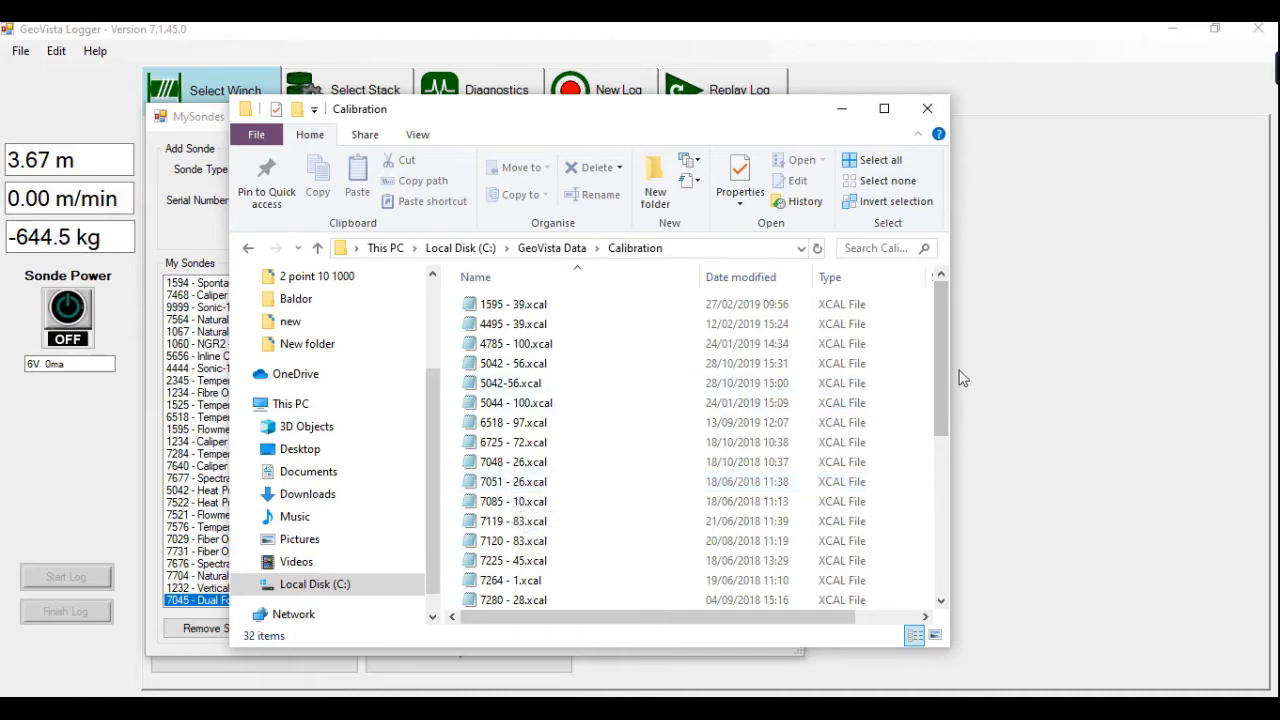
{"action": "scroll", "scroll_direction": "down", "scroll_amount": 3}
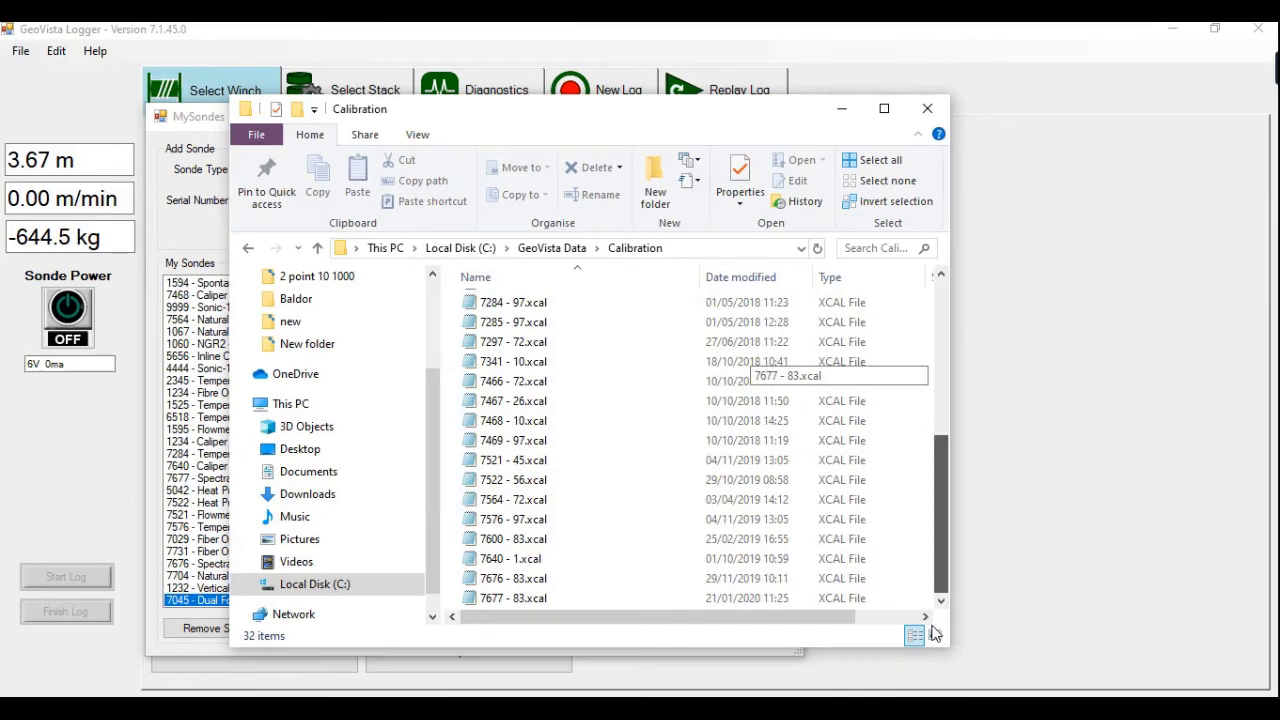
{"action": "left_click", "coordinate": [926, 108]}
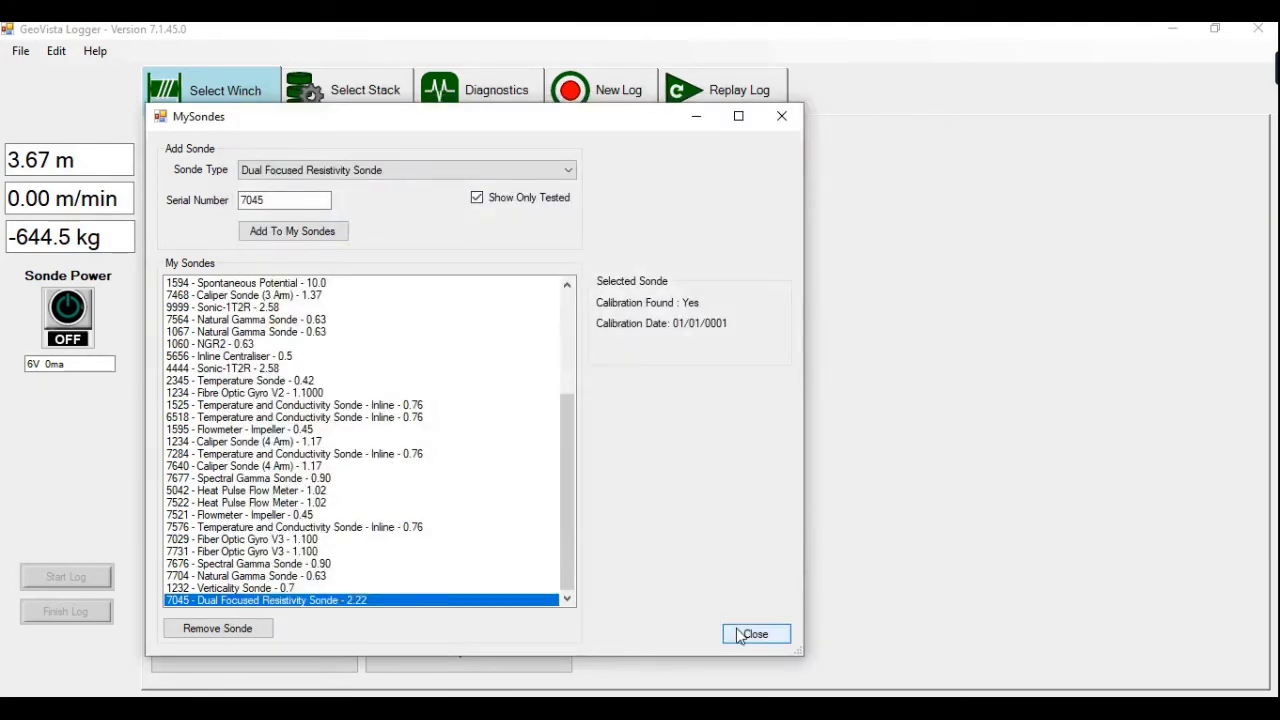
Close My Sondes and show the saved stacks, listing DLL3 7045 with its 2.22 m sonde.
{"action": "left_click", "coordinate": [755, 634]}
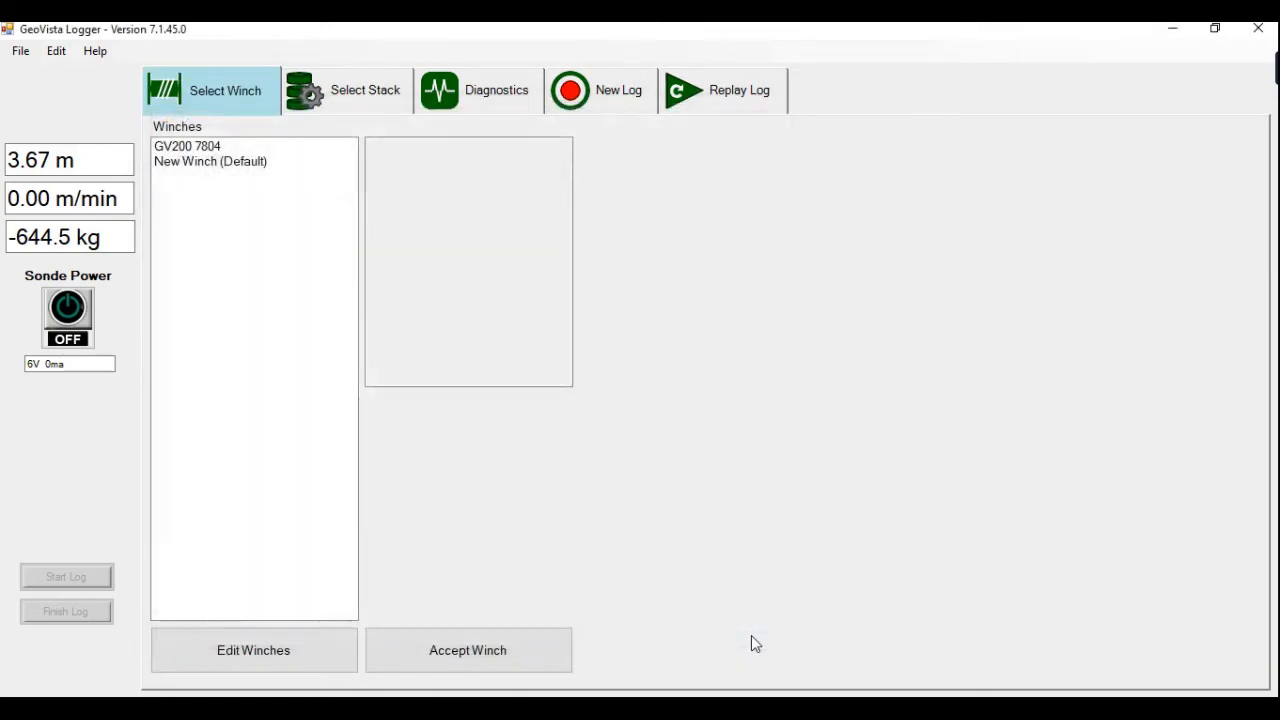
{"action": "left_click", "coordinate": [365, 90]}
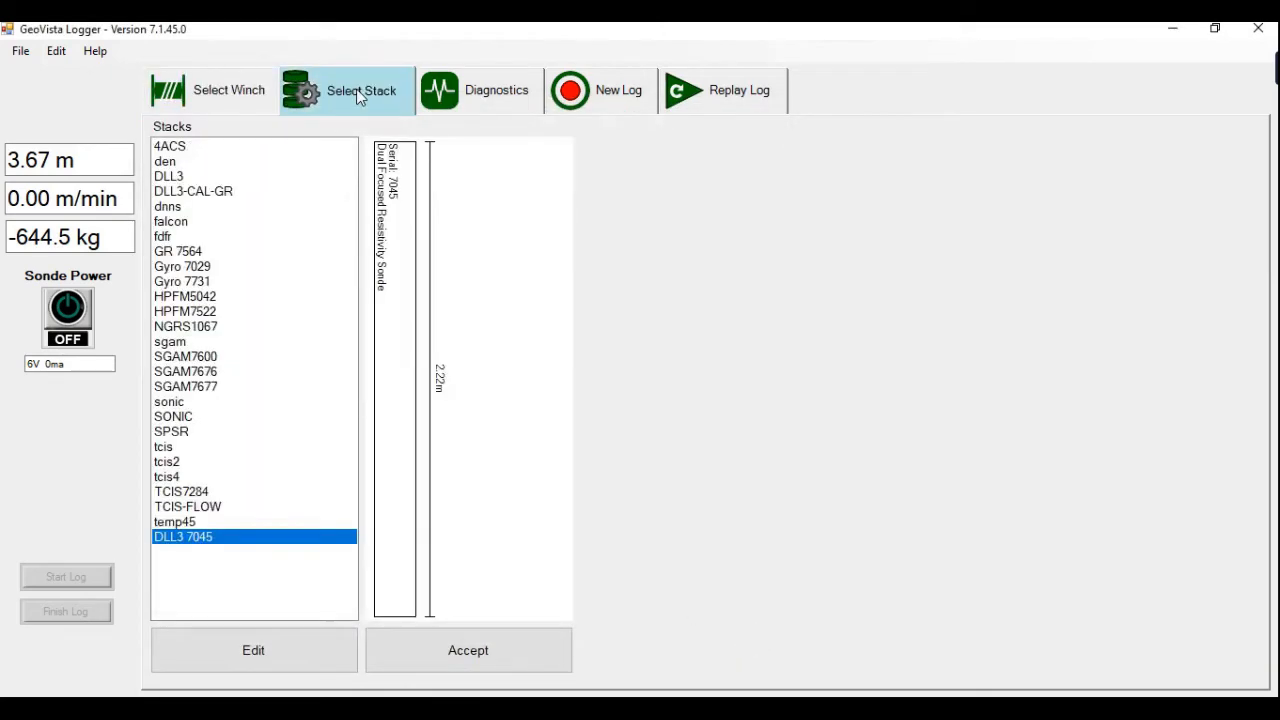
{"action": "mouse_move", "coordinate": [253, 650]}
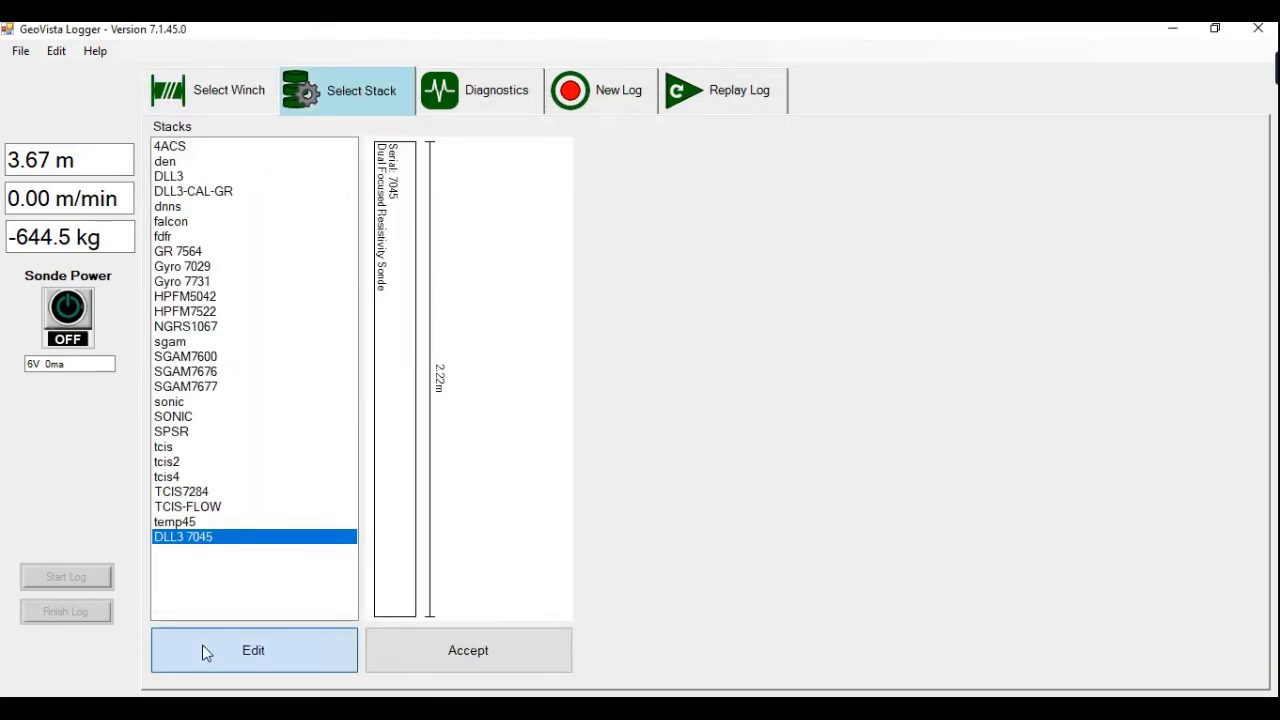
Create stack DLL37045 holding the Dual Focused Resistivity Sonde and save it.
{"action": "left_click", "coordinate": [253, 650]}
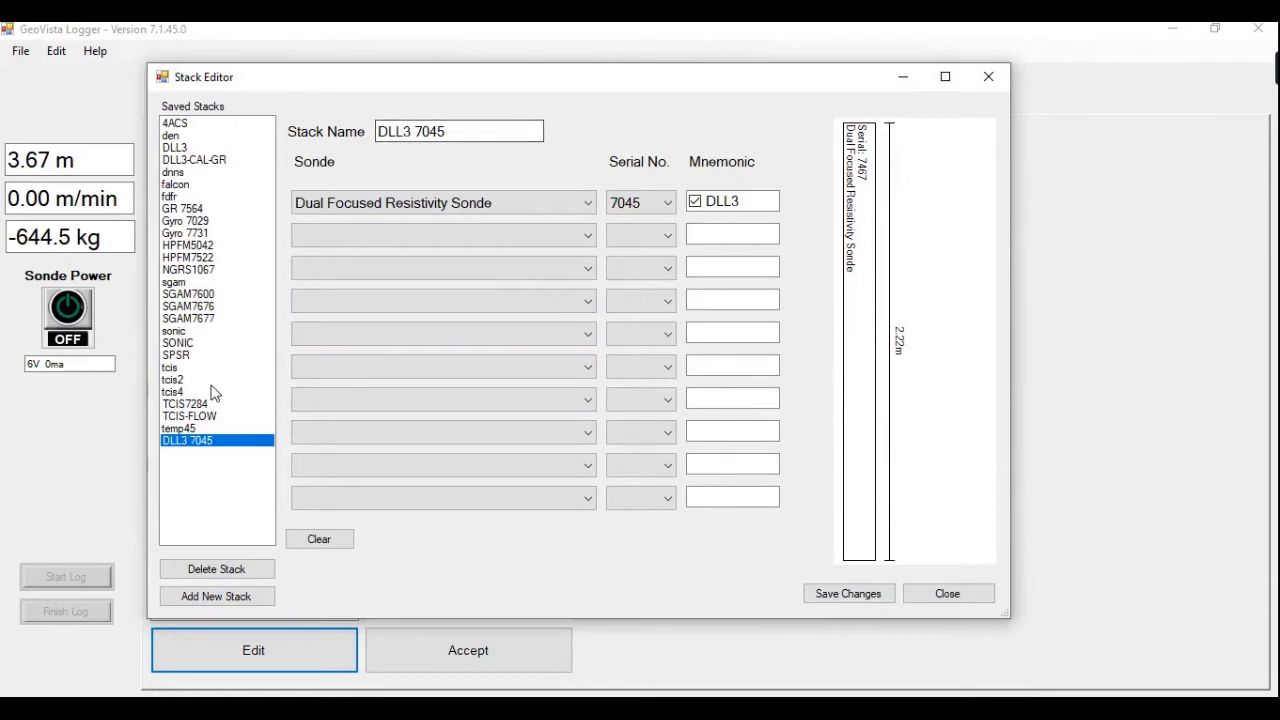
{"action": "left_click", "coordinate": [217, 596]}
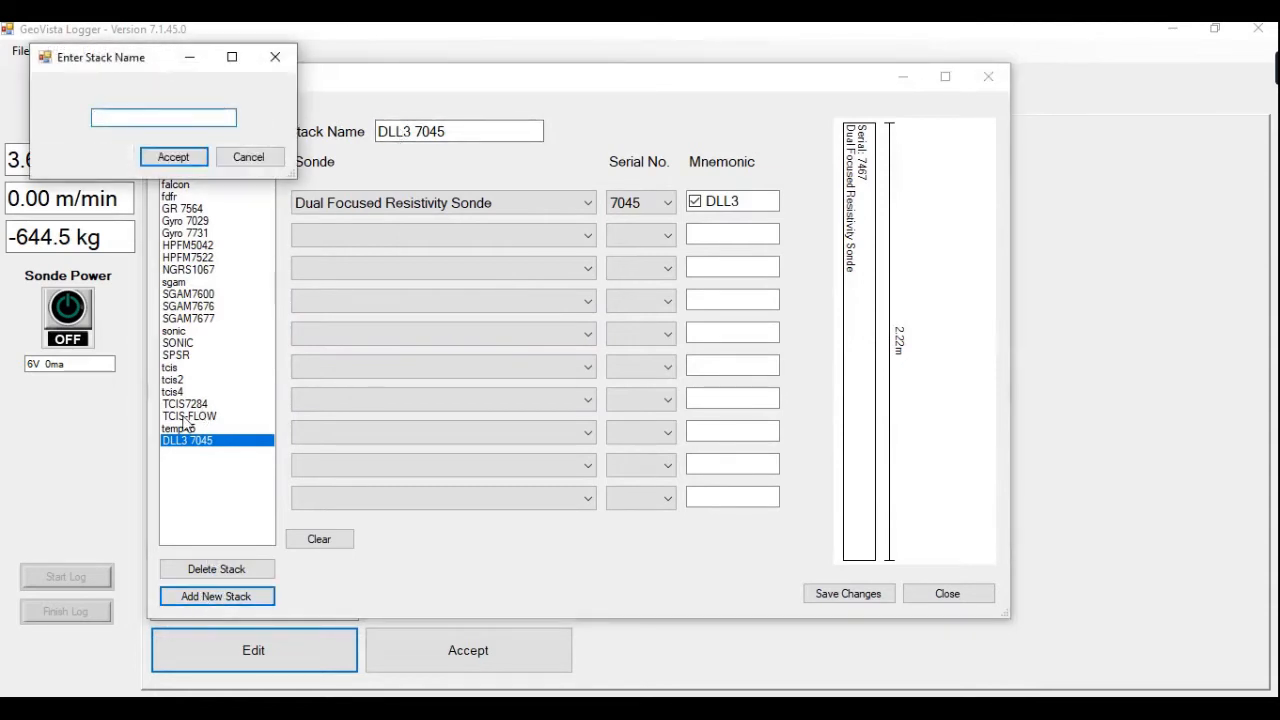
{"action": "type", "text": "DL"}
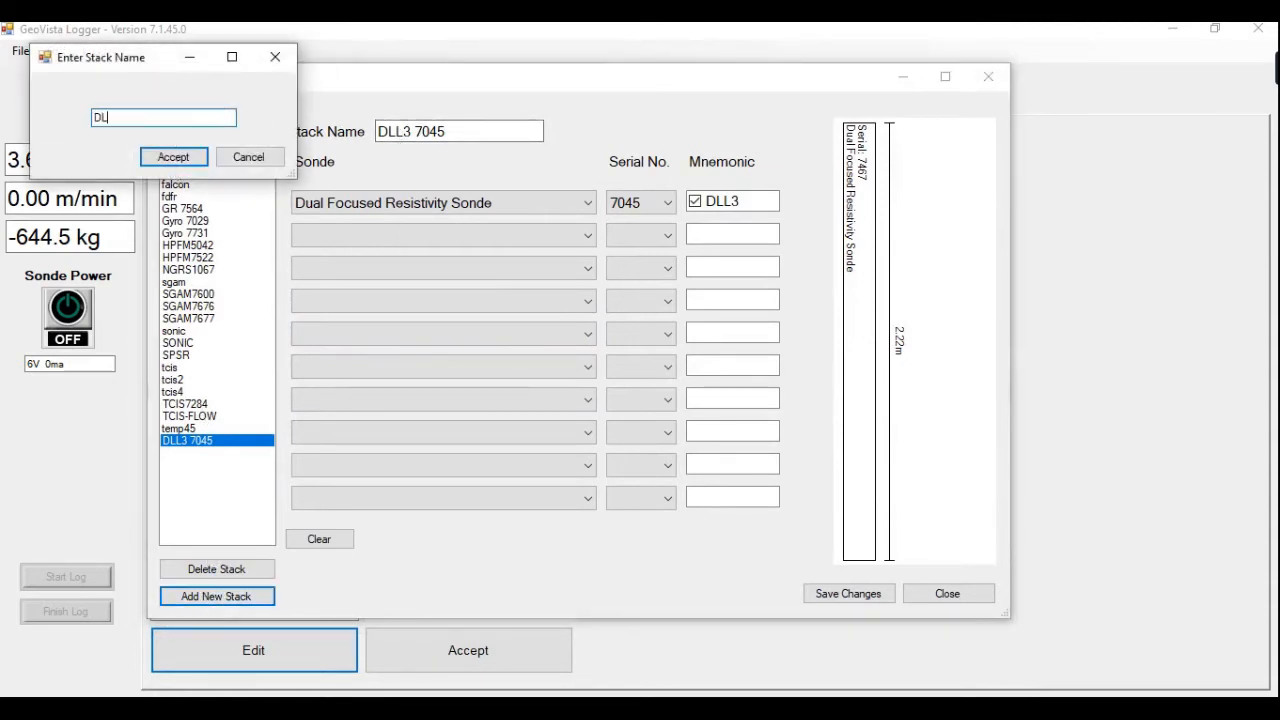
{"action": "type", "text": "L37"}
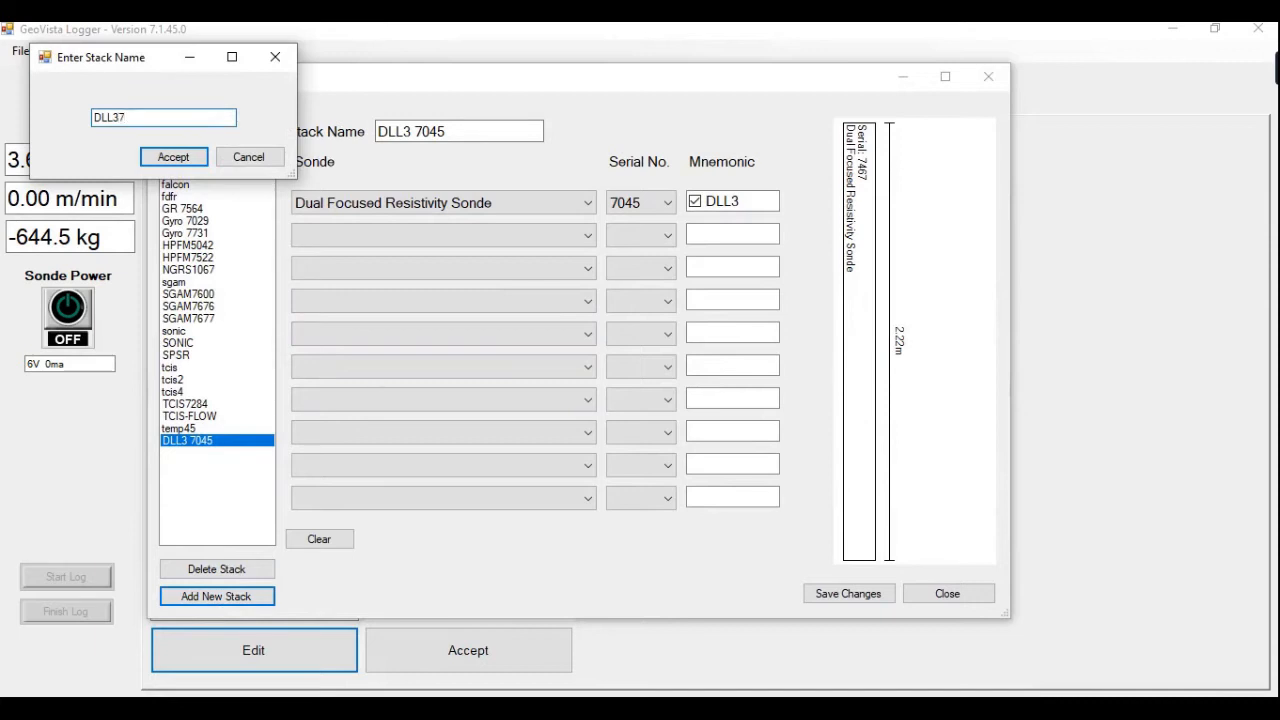
{"action": "type", "text": "045"}
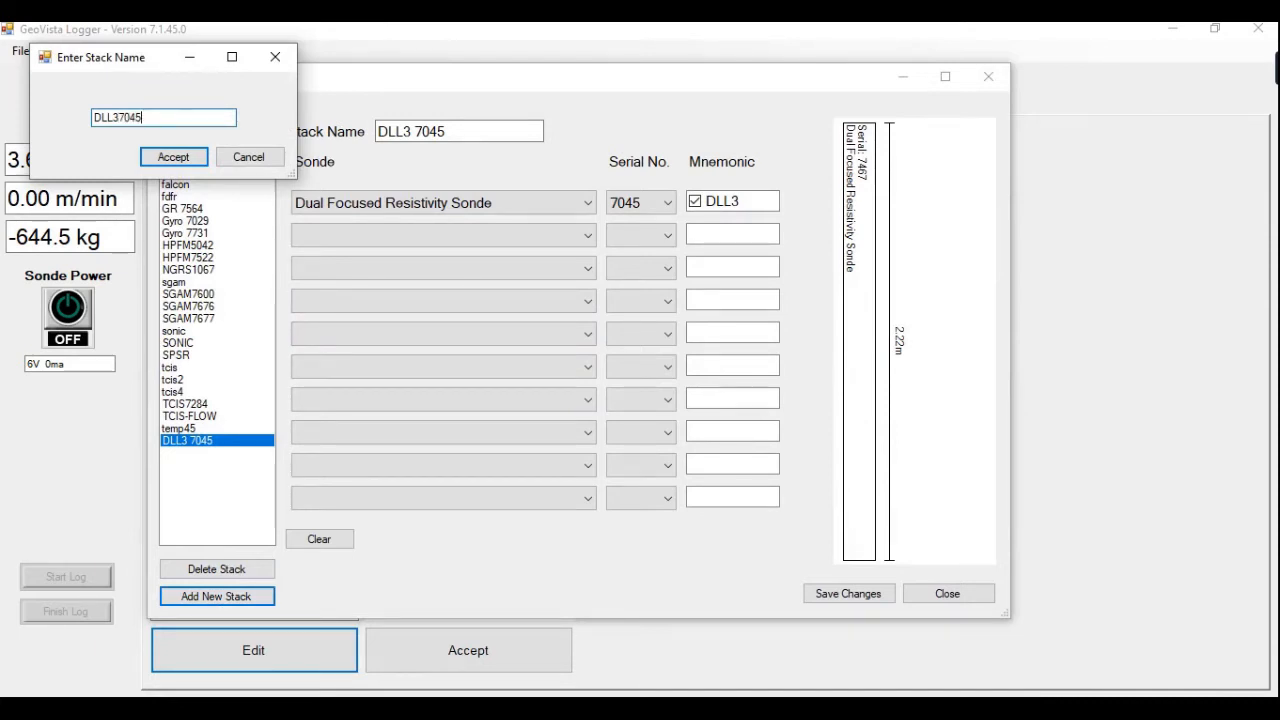
{"action": "left_click", "coordinate": [173, 156]}
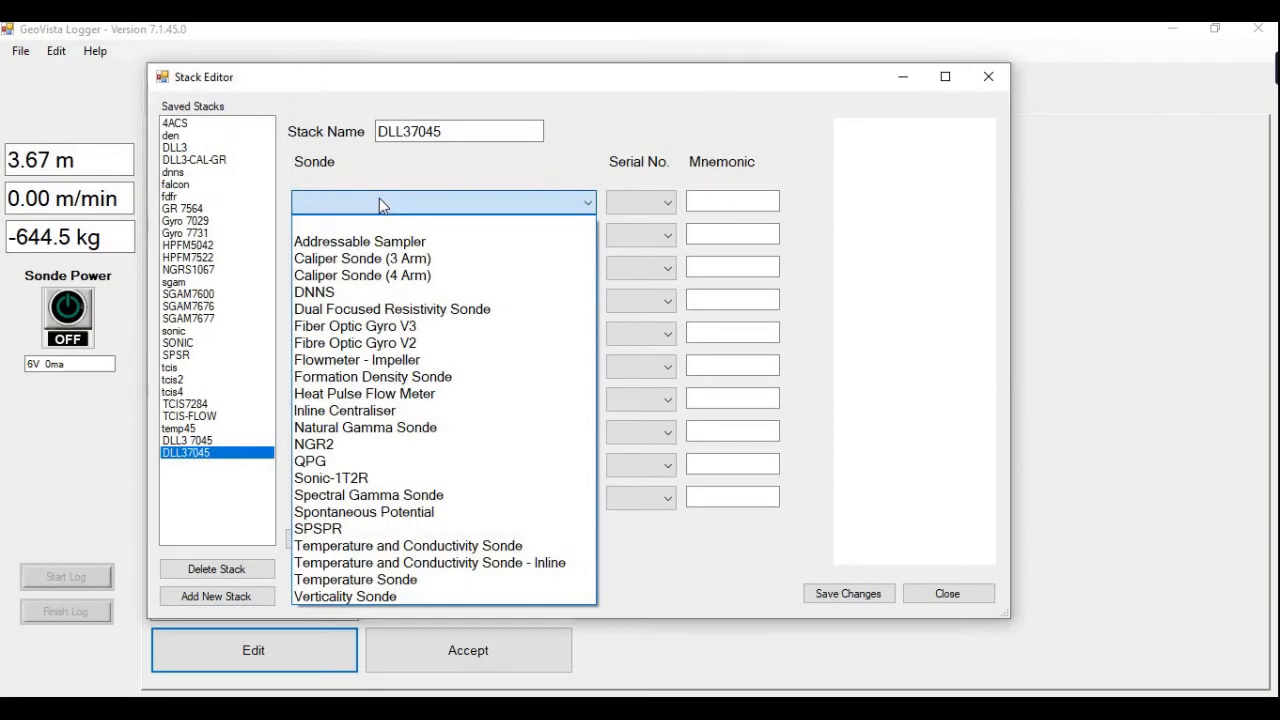
{"action": "mouse_move", "coordinate": [355, 326]}
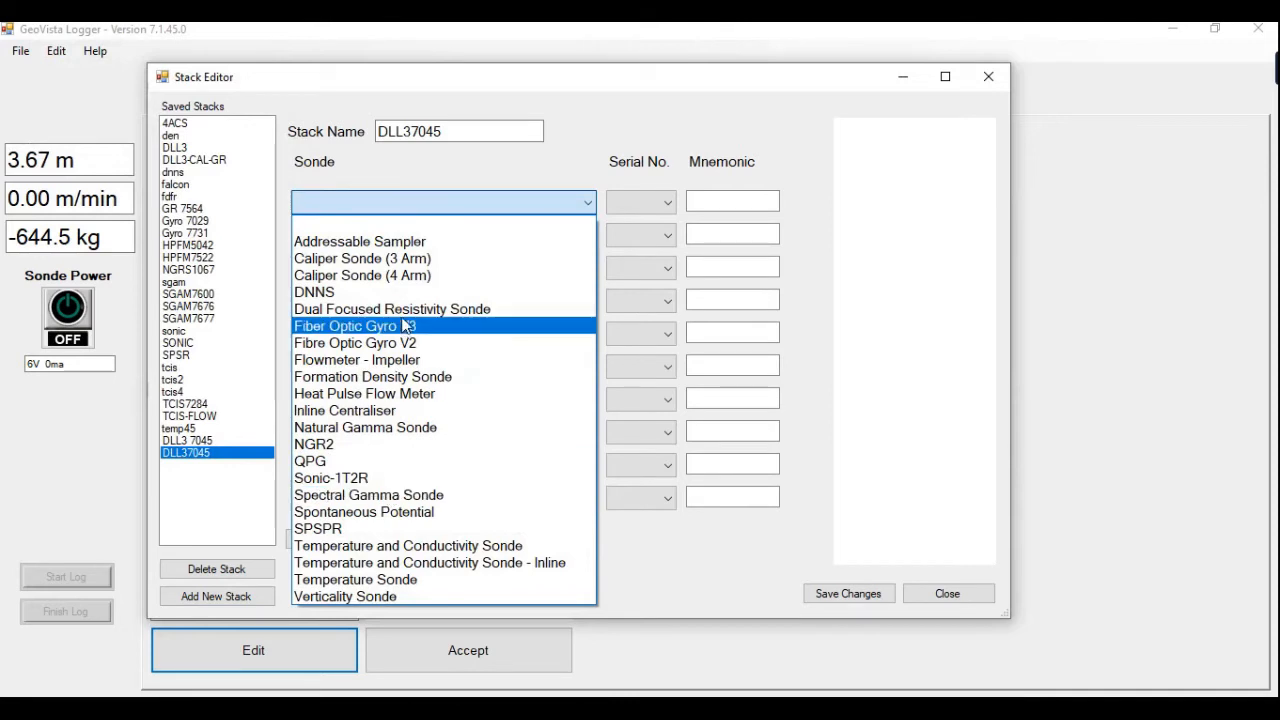
{"action": "left_click", "coordinate": [391, 308]}
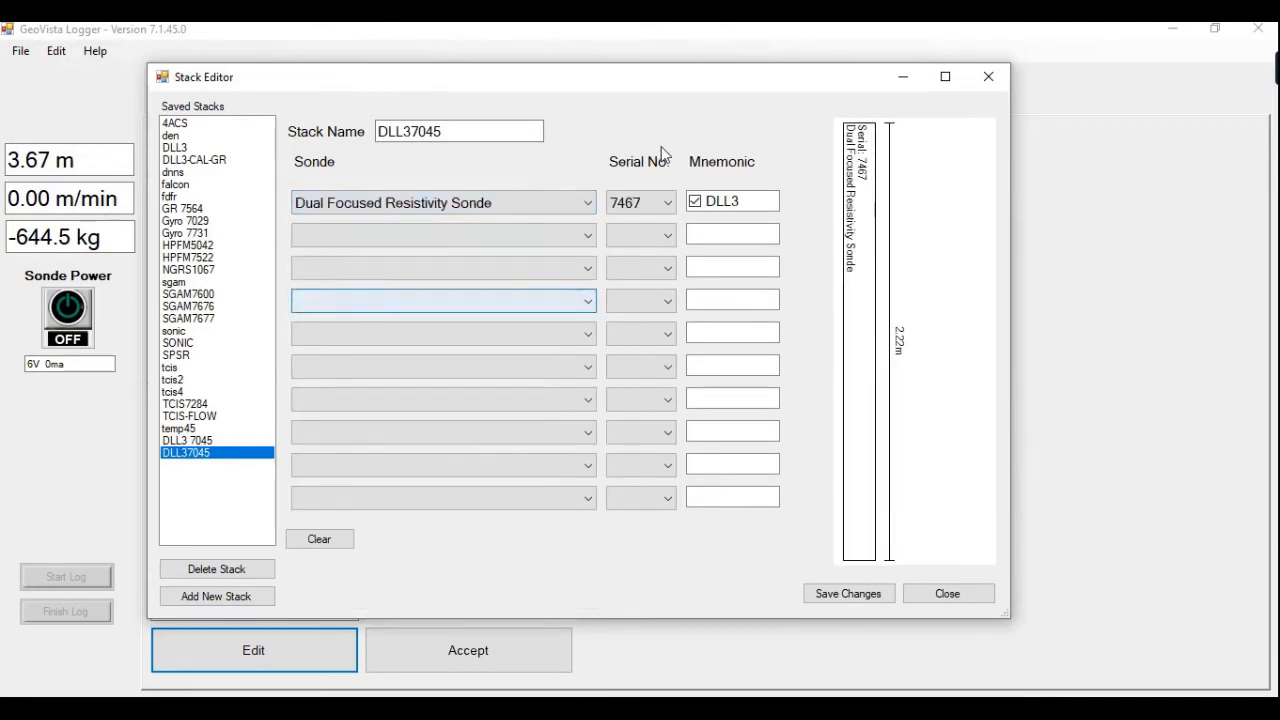
{"action": "left_click", "coordinate": [666, 202]}
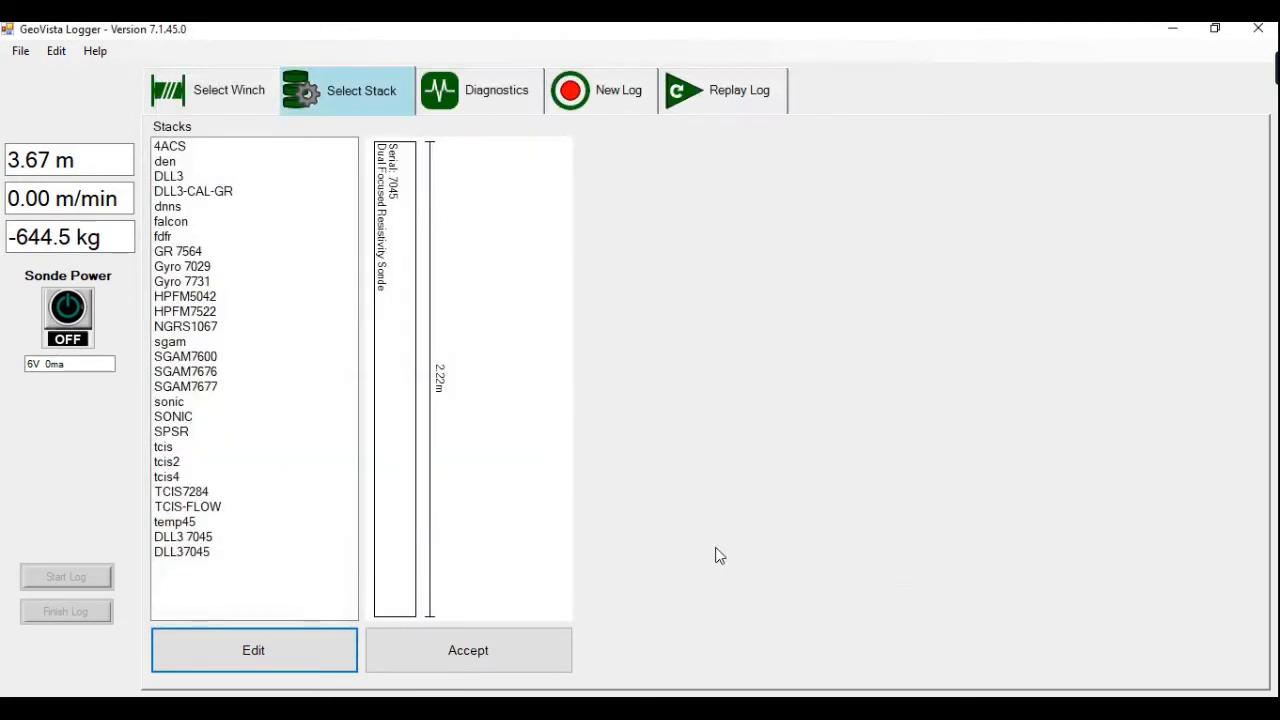
Accept the stack and power on the DLL3 sonde, with RLLS and RLLD reading 70.
{"action": "left_click", "coordinate": [182, 551]}
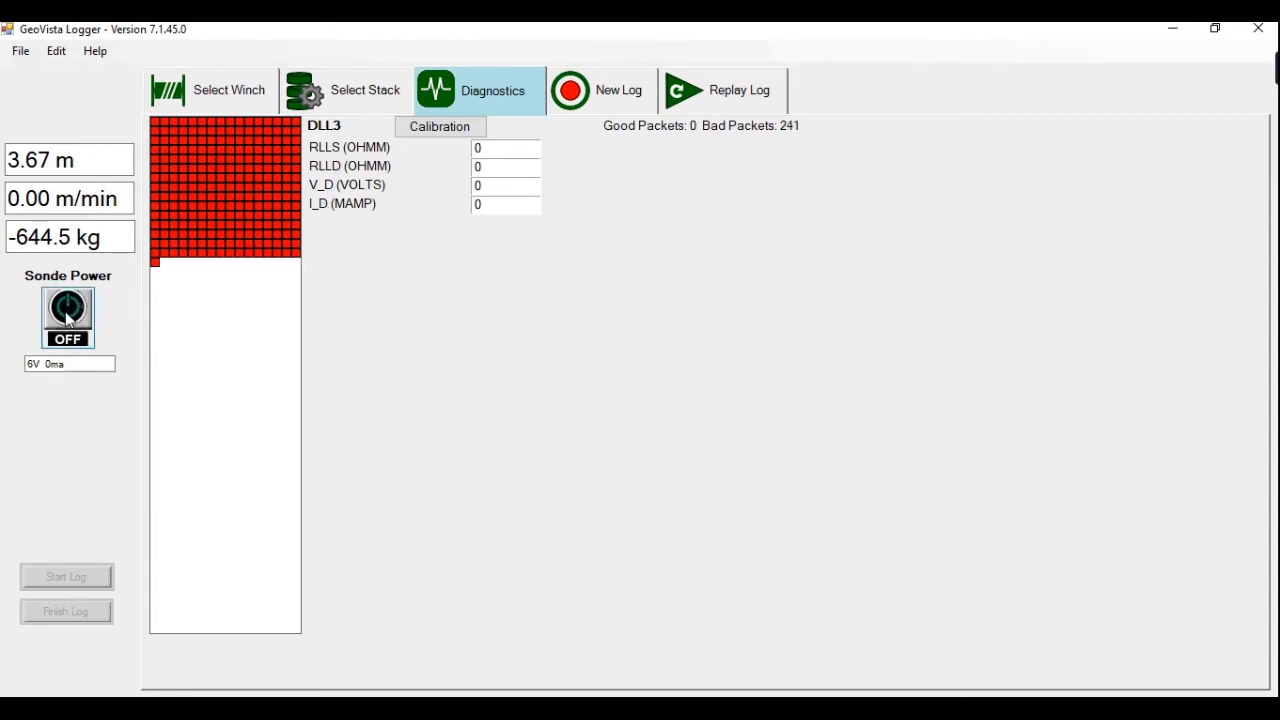
{"action": "left_click", "coordinate": [67, 317]}
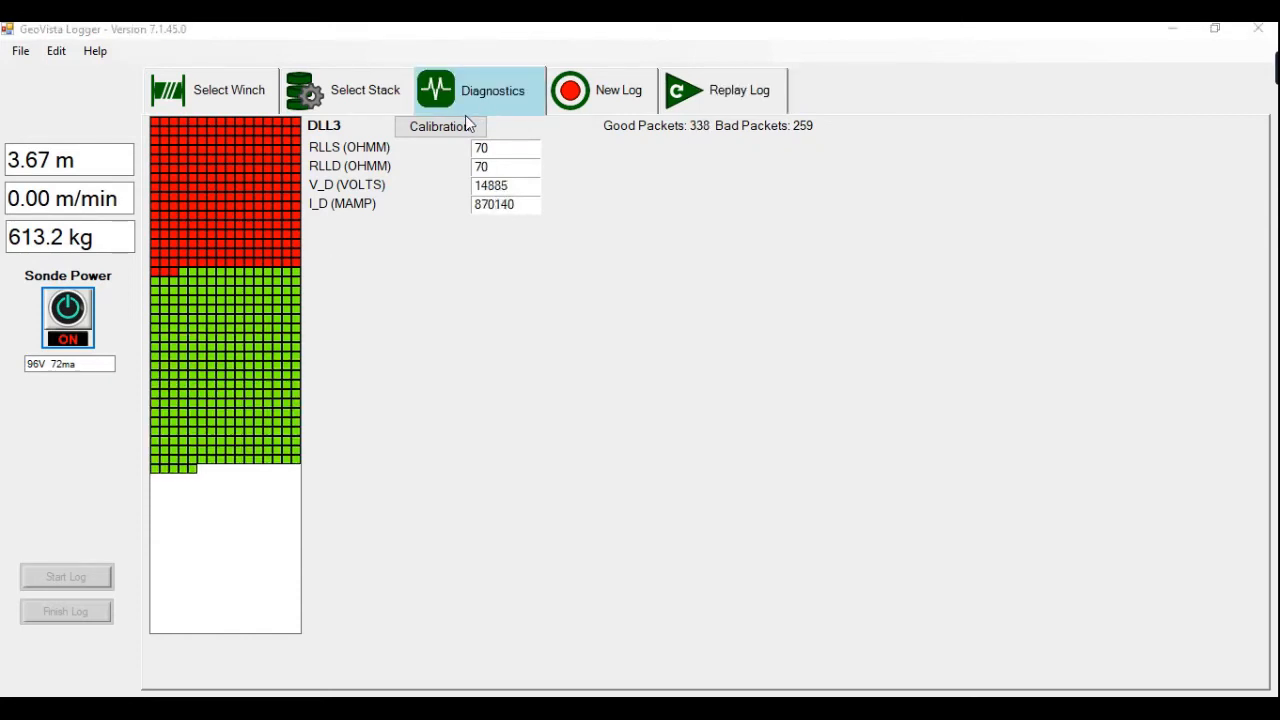
Open the CalibrationForm for the DLL3 sonde from the Diagnostics page.
{"action": "left_click", "coordinate": [439, 126]}
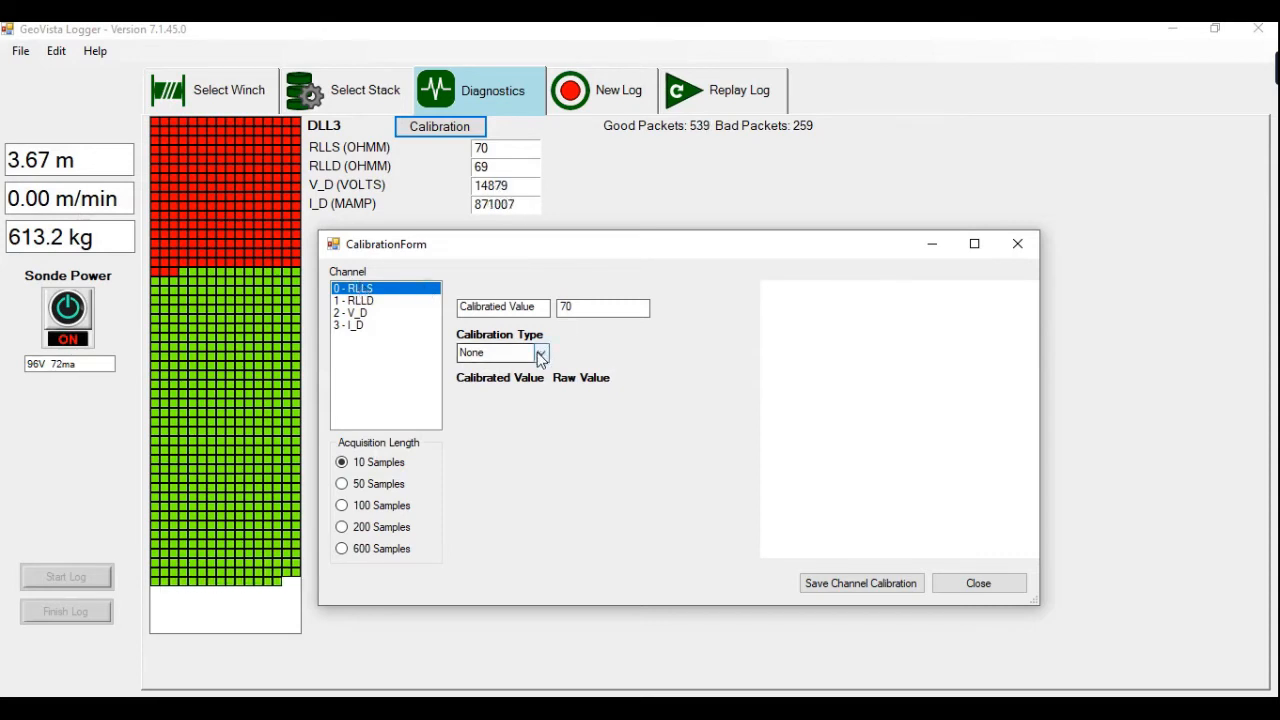
Set the RLLS channel's calibration type to ThreePoint.
{"action": "left_click", "coordinate": [540, 352]}
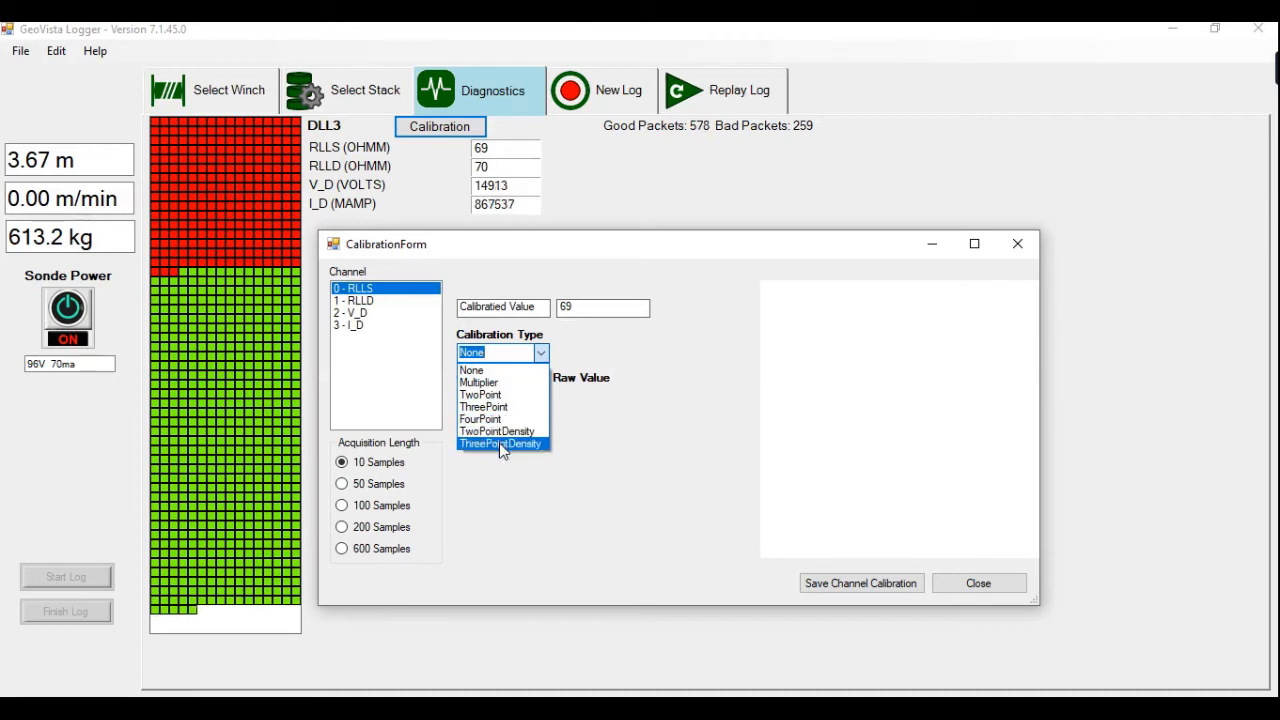
{"action": "mouse_move", "coordinate": [502, 394]}
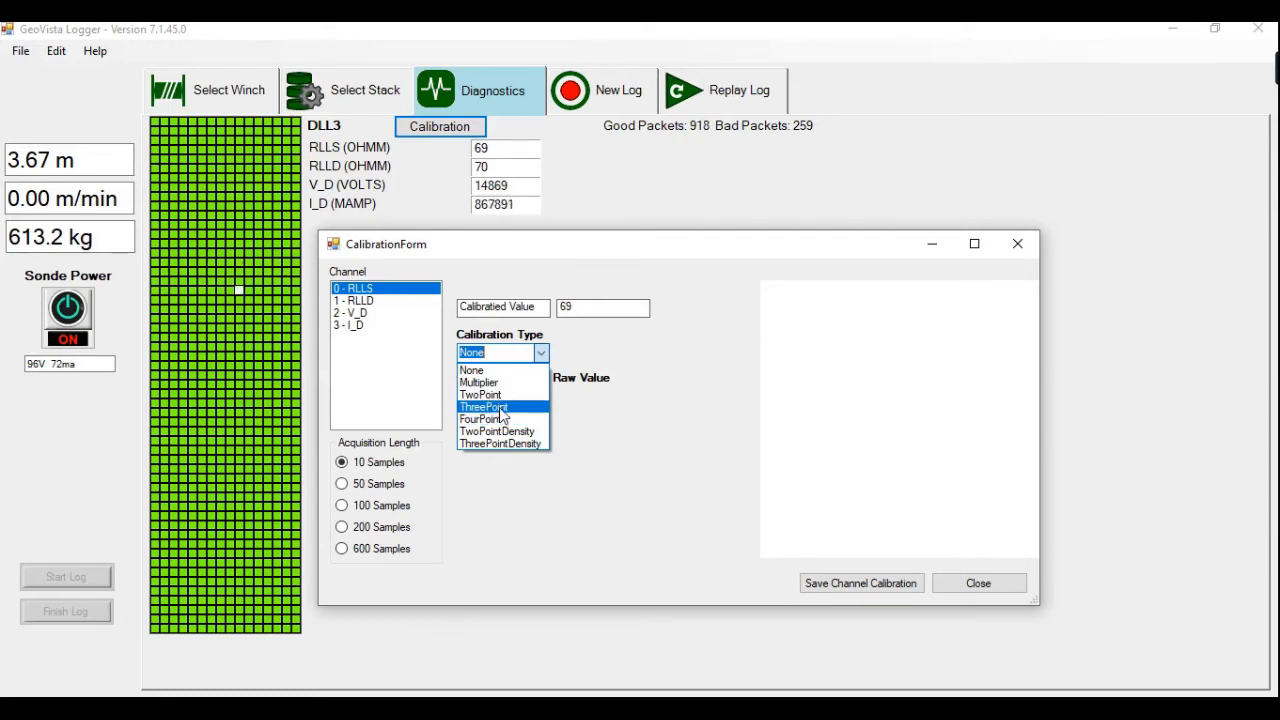
{"action": "left_click", "coordinate": [484, 406]}
{"action": "type", "text": "1"}
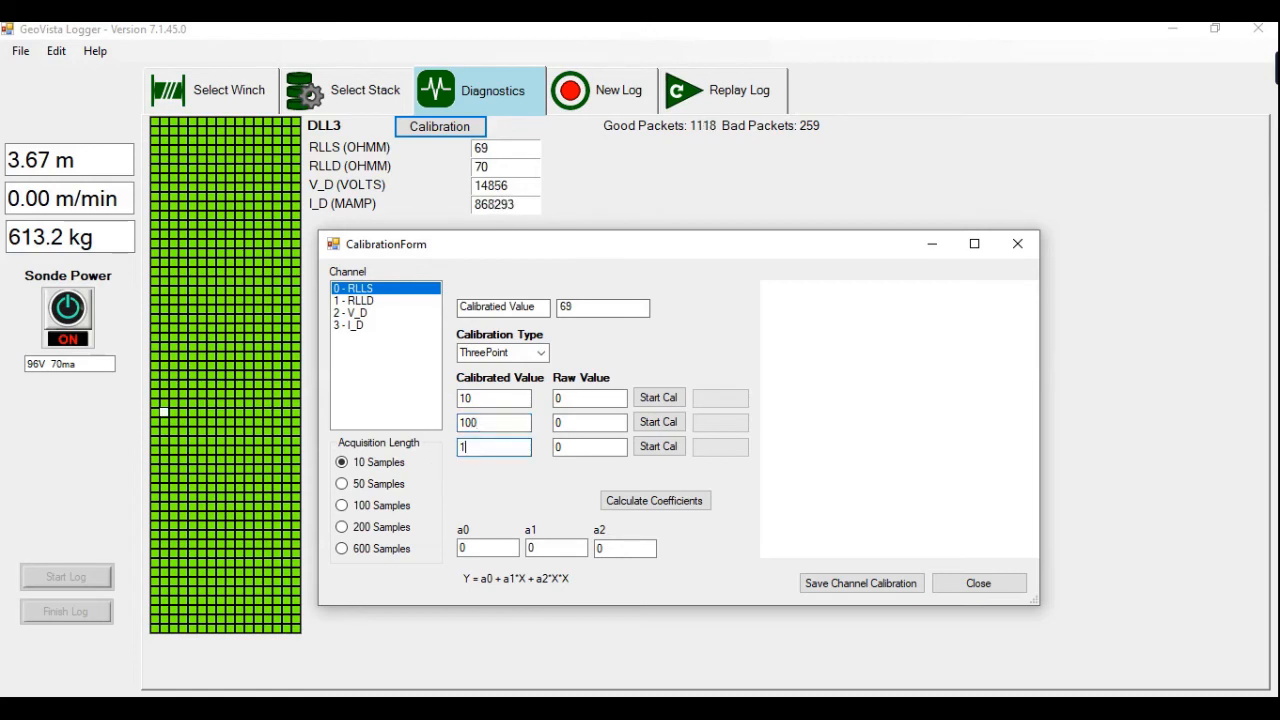
Enter 1000 as the third RLLS reference value and set acquisition length to 50 samples.
{"action": "type", "text": "000"}
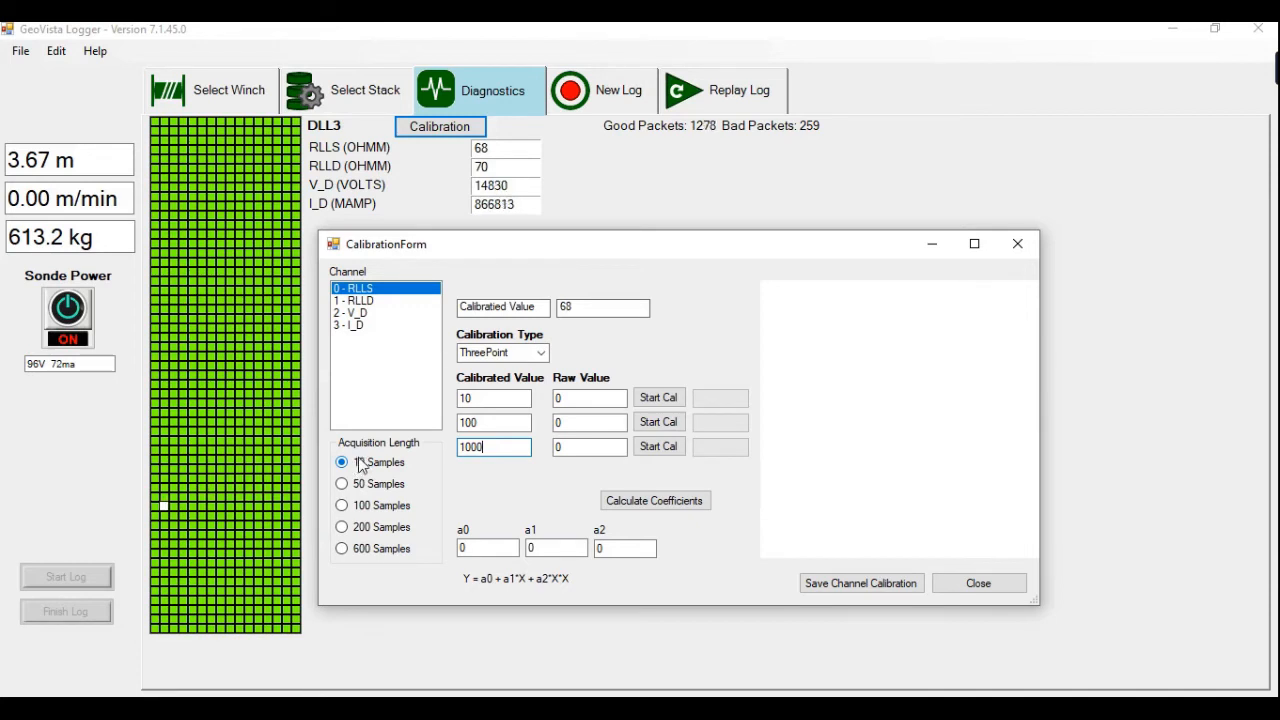
{"action": "left_click", "coordinate": [342, 462]}
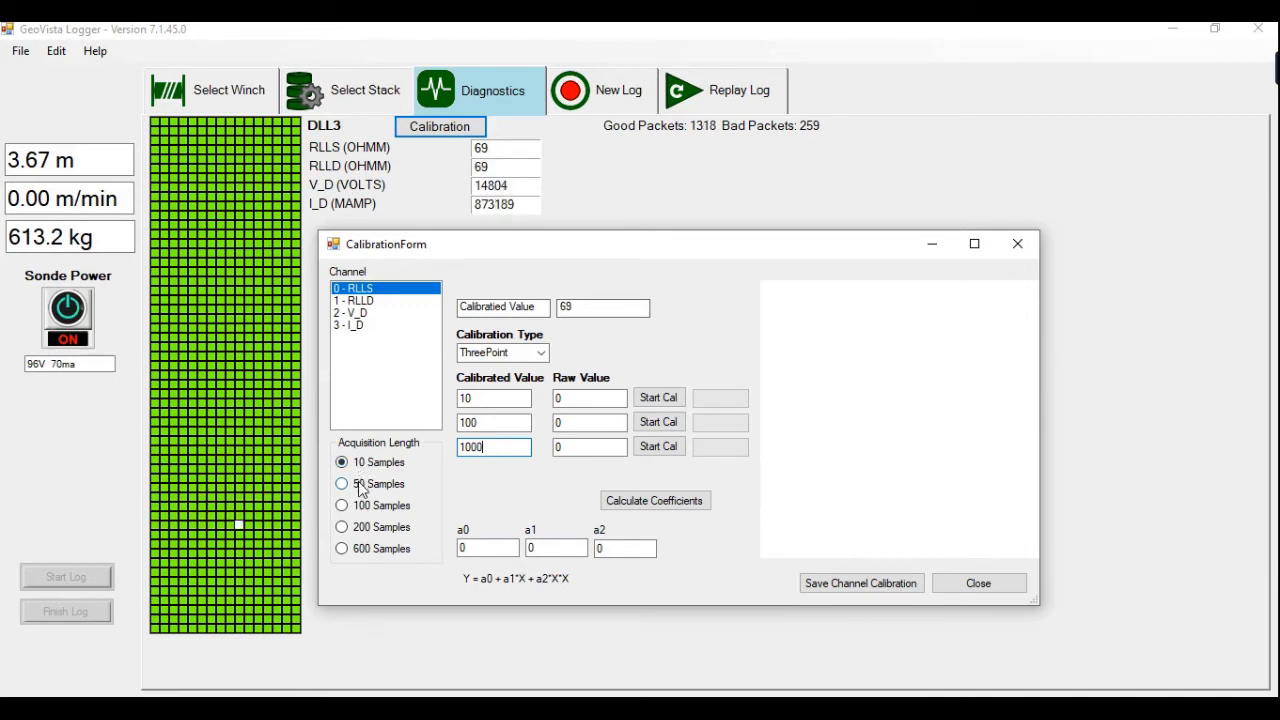
{"action": "left_click", "coordinate": [342, 483]}
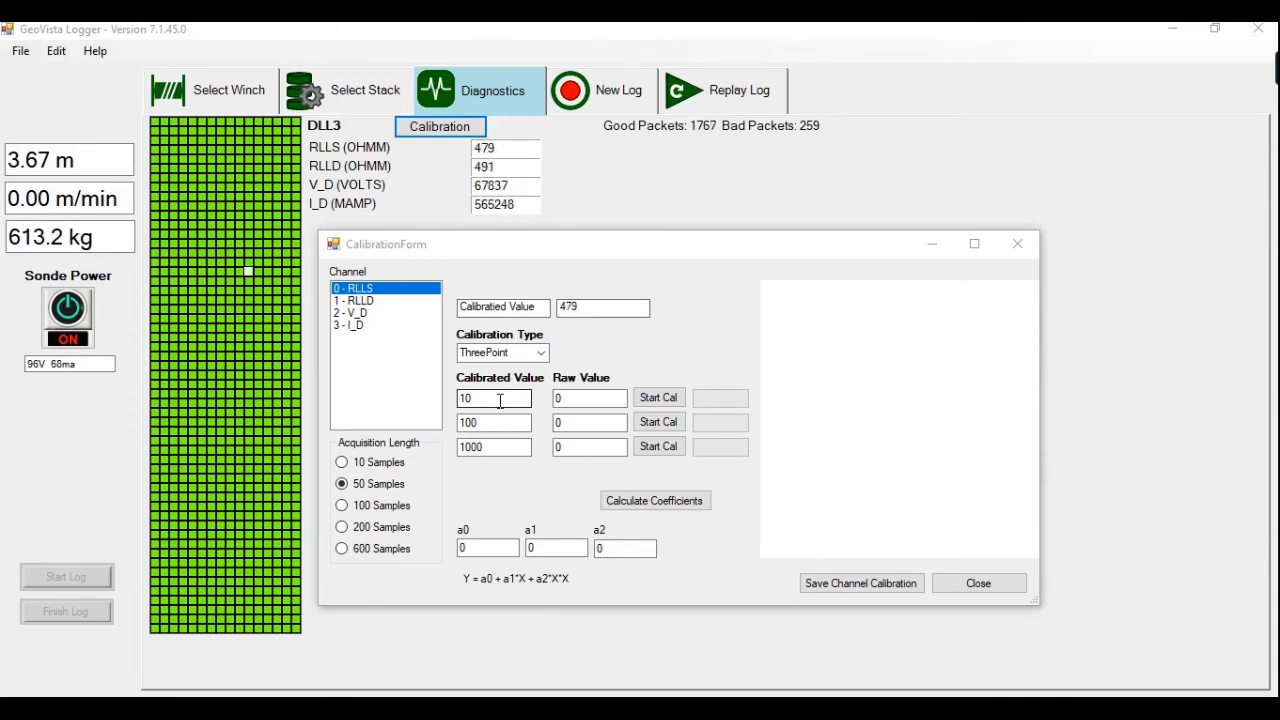
Acquire raw RLLS readings for points 10, 100 and 1000: 485.4, 4564.48 and 43913.4.
{"action": "left_click", "coordinate": [658, 397]}
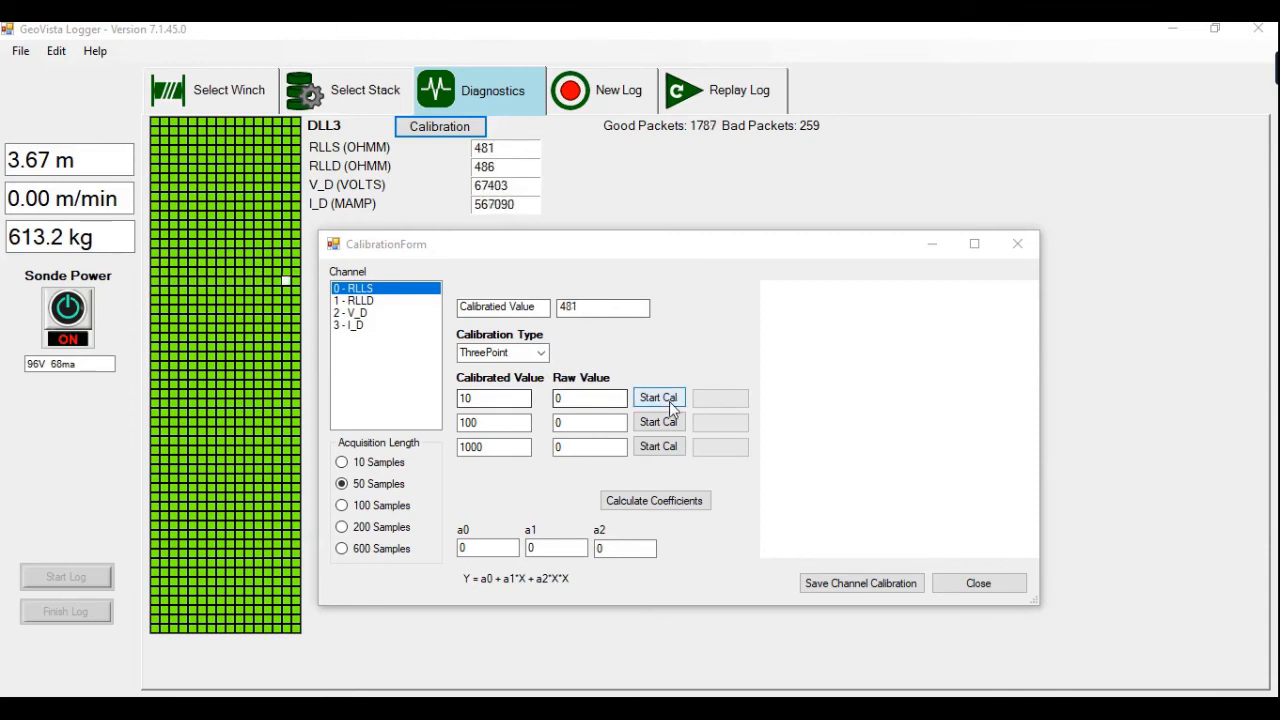
{"action": "left_click", "coordinate": [658, 397]}
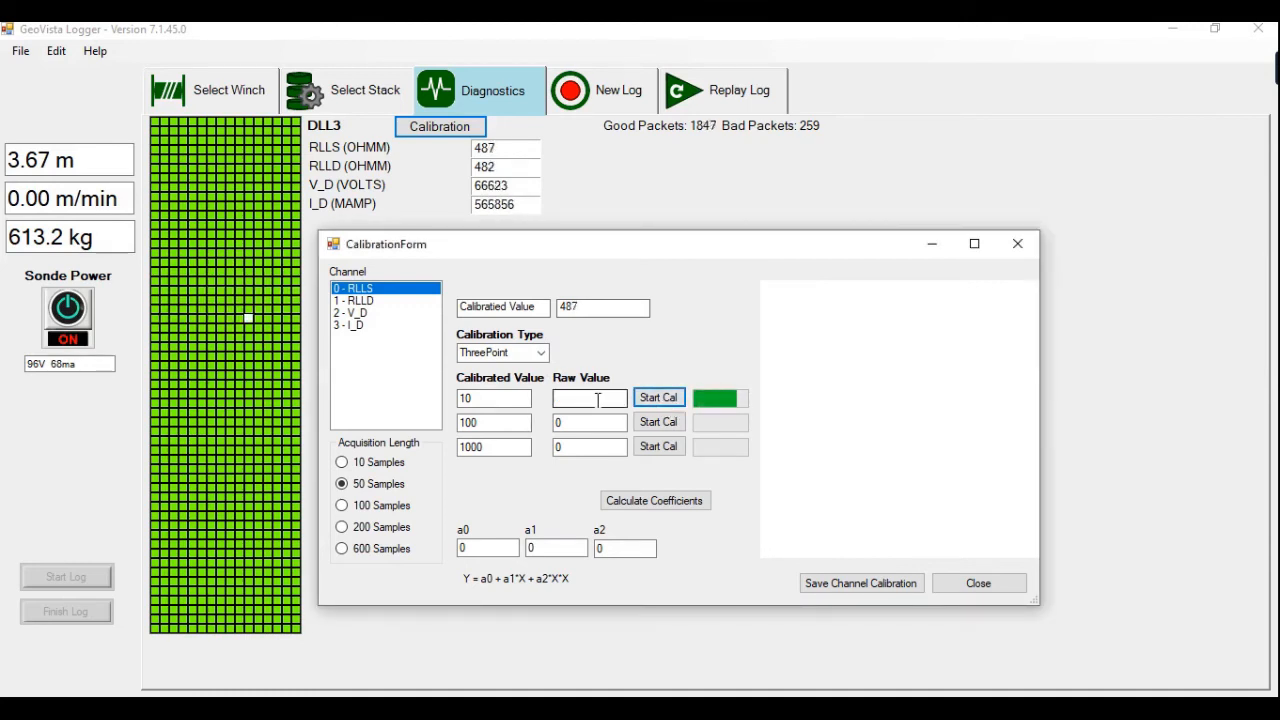
{"action": "left_click", "coordinate": [658, 397]}
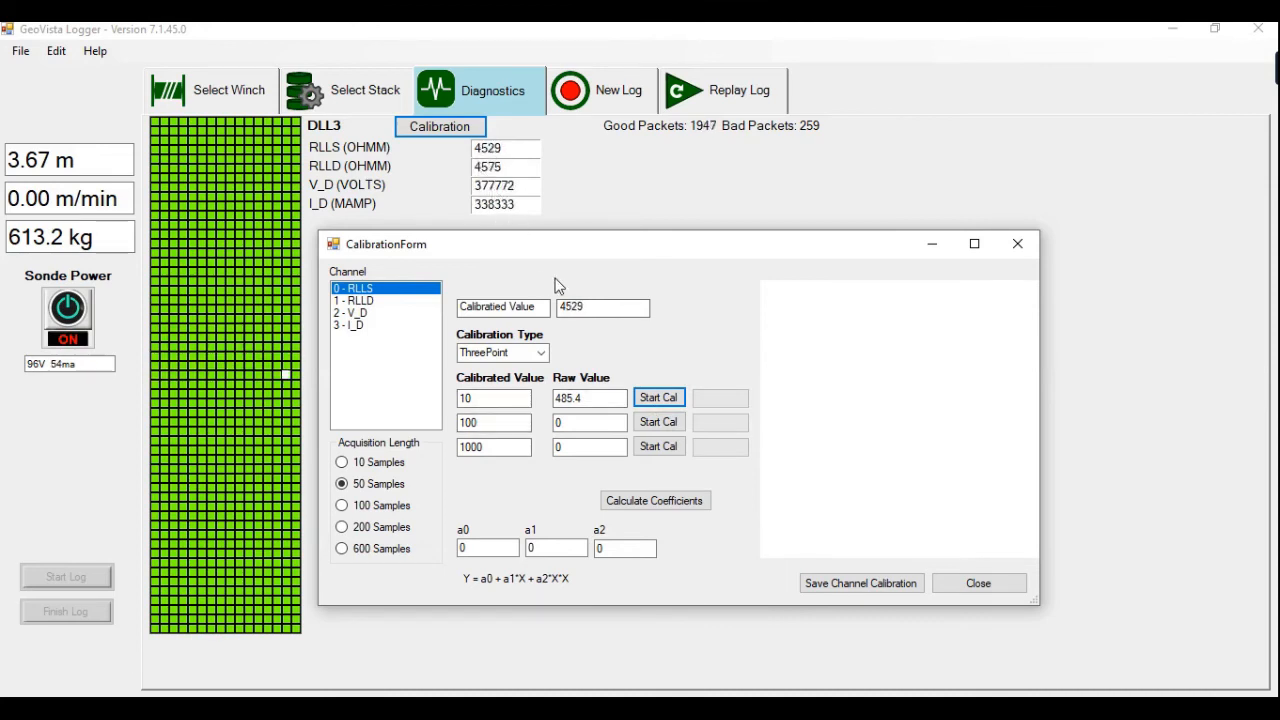
{"action": "left_click", "coordinate": [658, 421]}
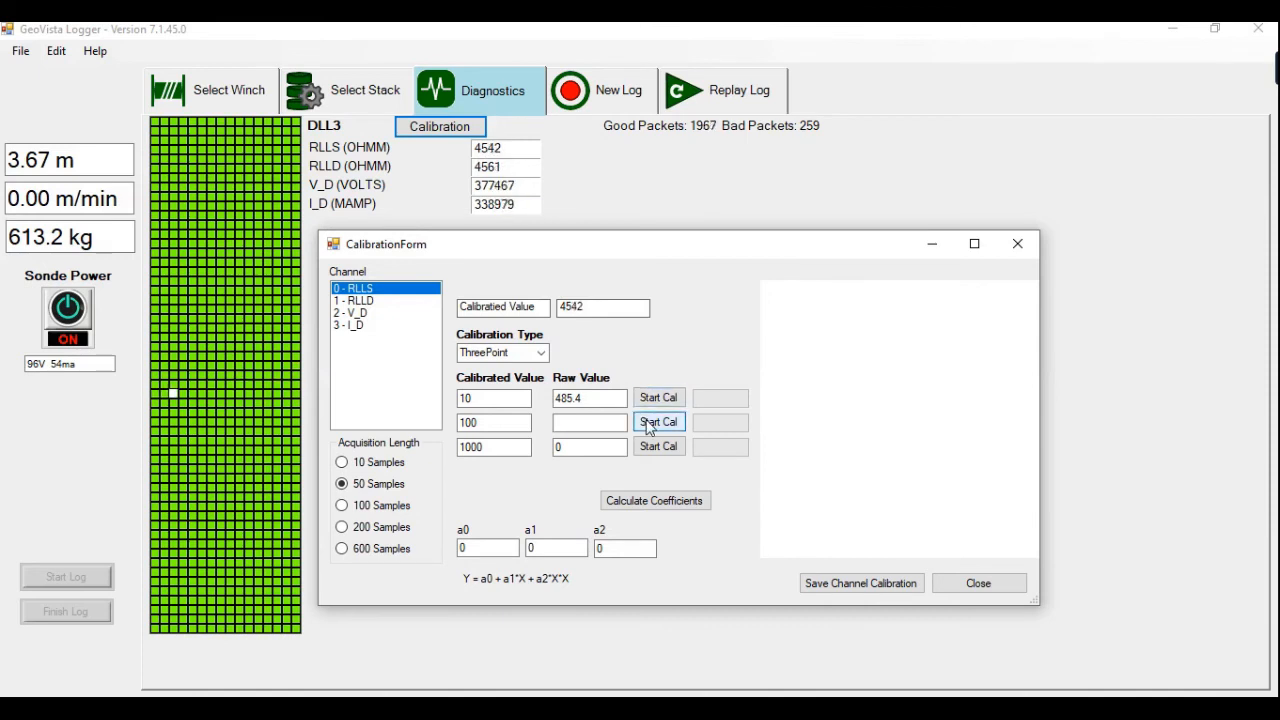
{"action": "left_click", "coordinate": [658, 421]}
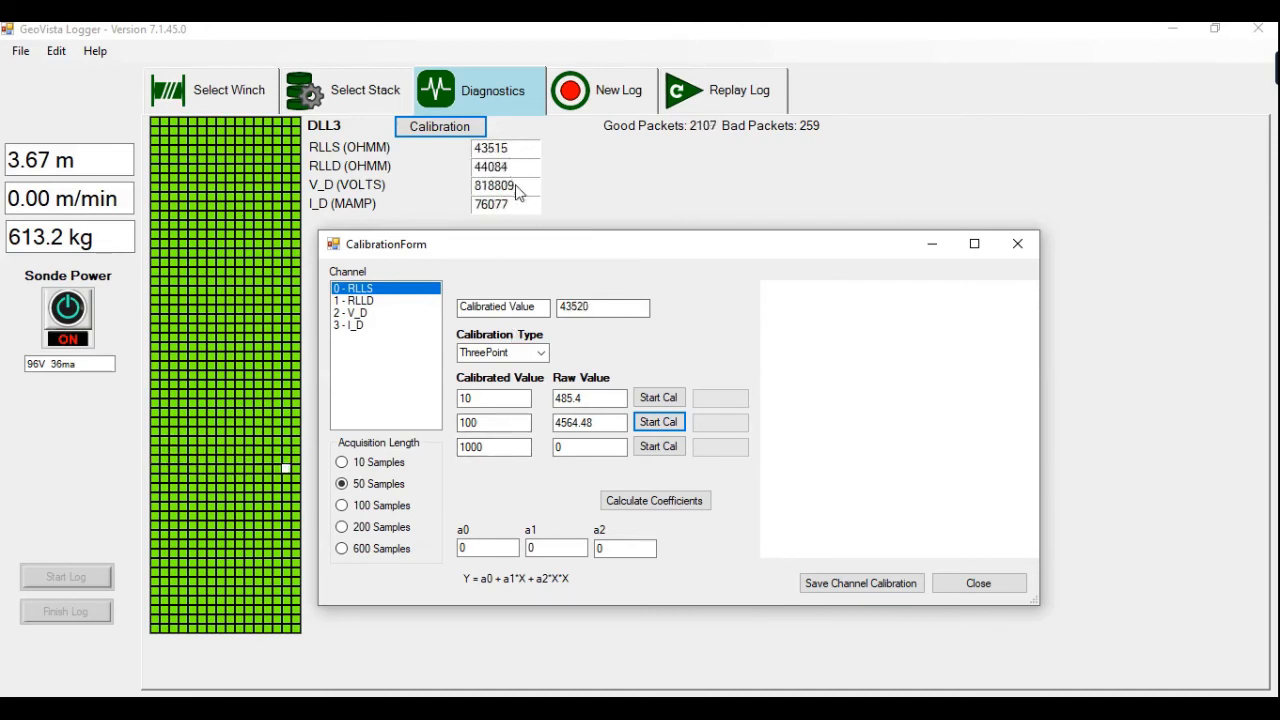
{"action": "left_click", "coordinate": [658, 446]}
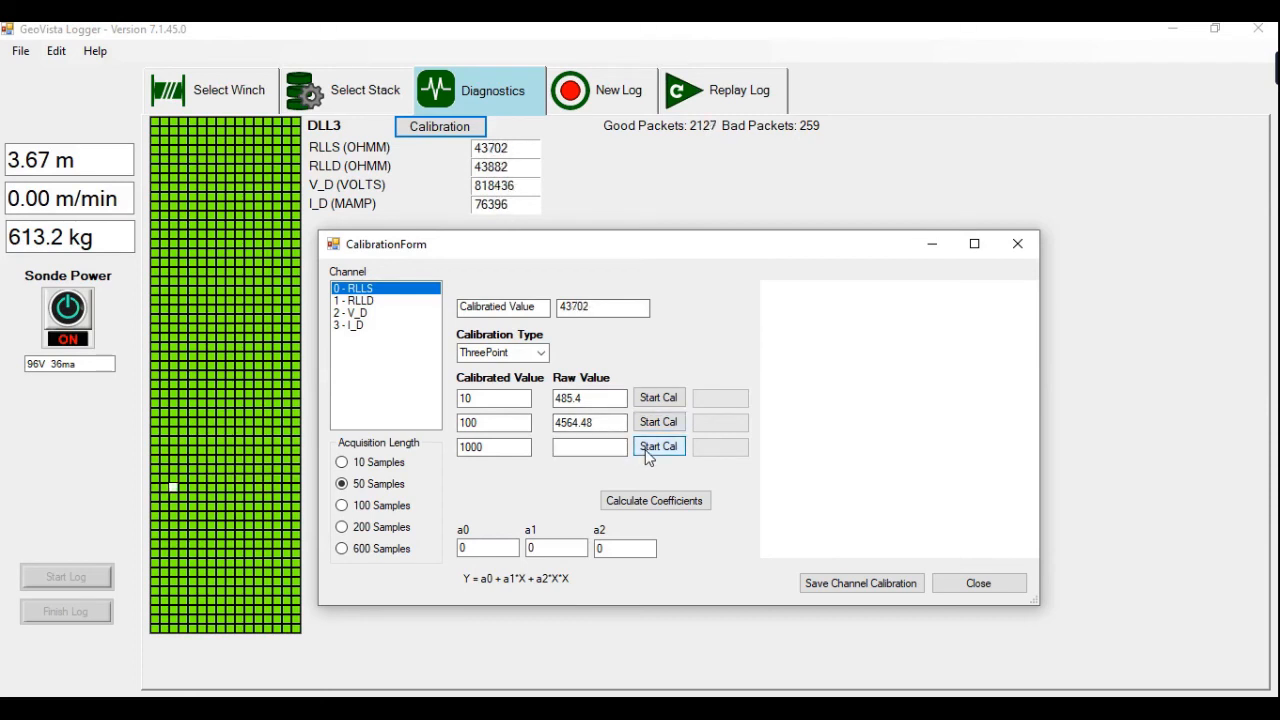
{"action": "left_click", "coordinate": [659, 446]}
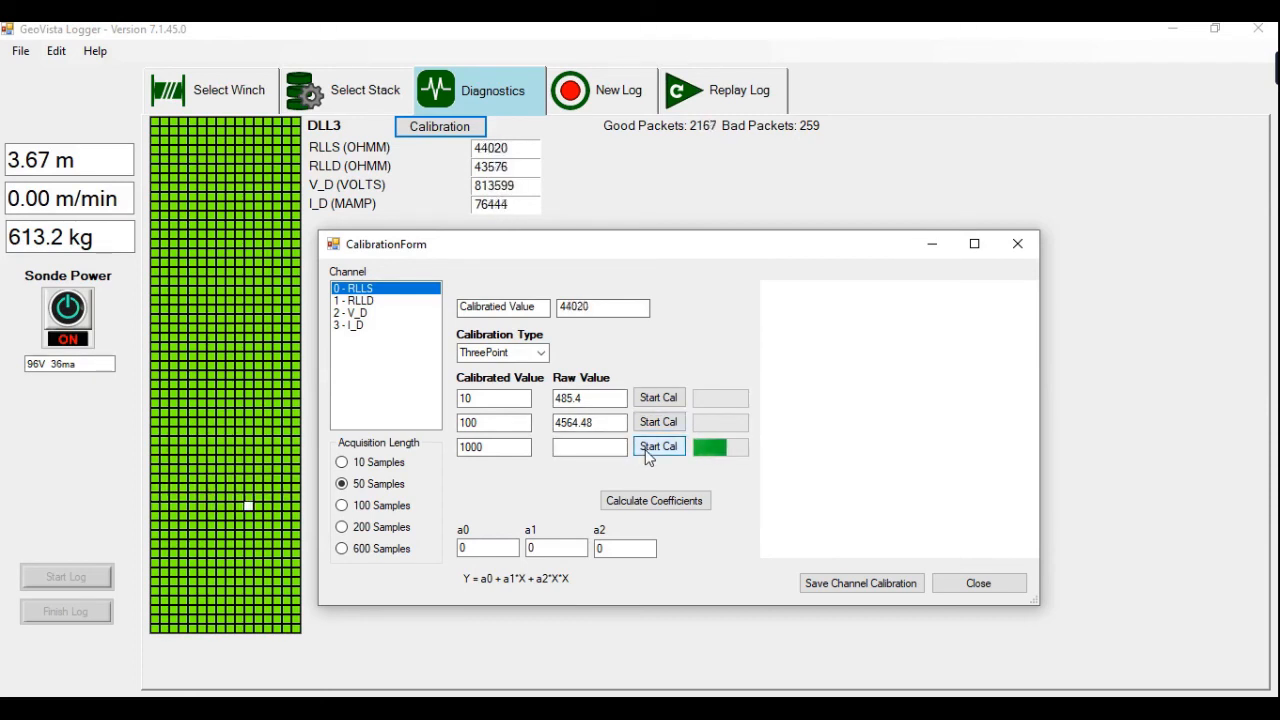
{"action": "left_click", "coordinate": [658, 447]}
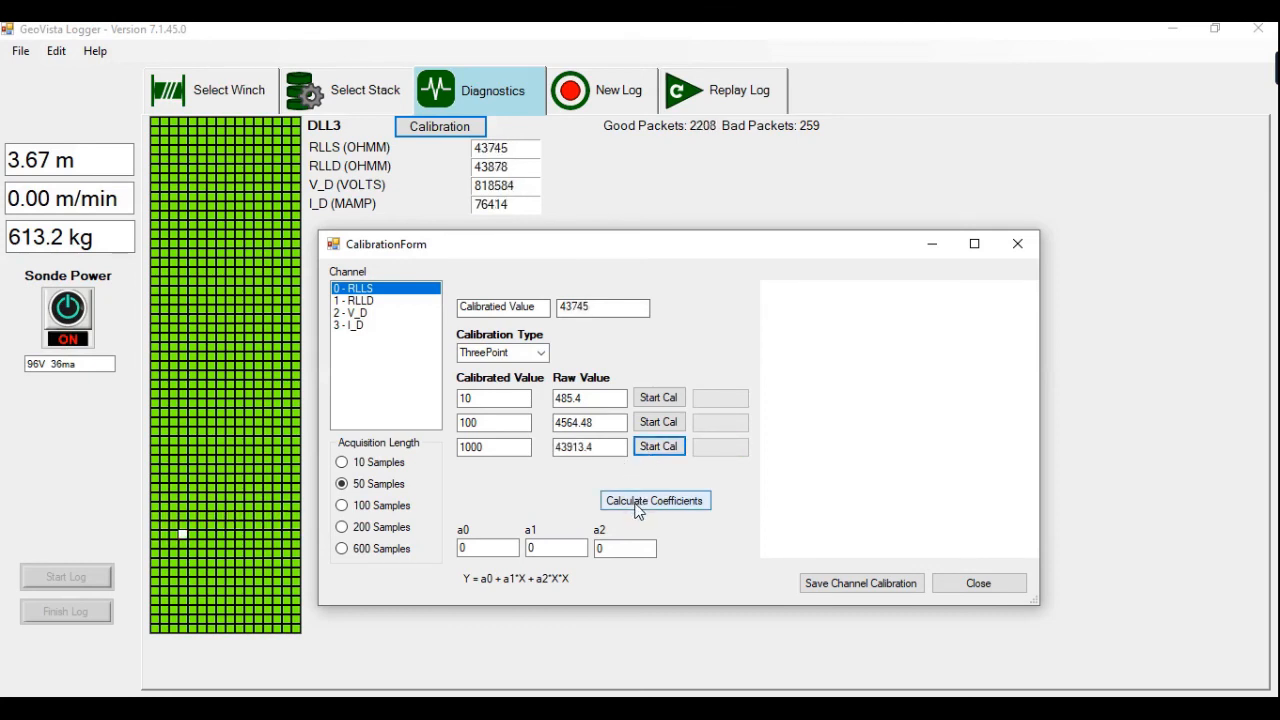
Calculate RLLS coefficients a0 -0.6685, a1 0.02197, a2 0.000000018 and plot the curve.
{"action": "left_click", "coordinate": [654, 500]}
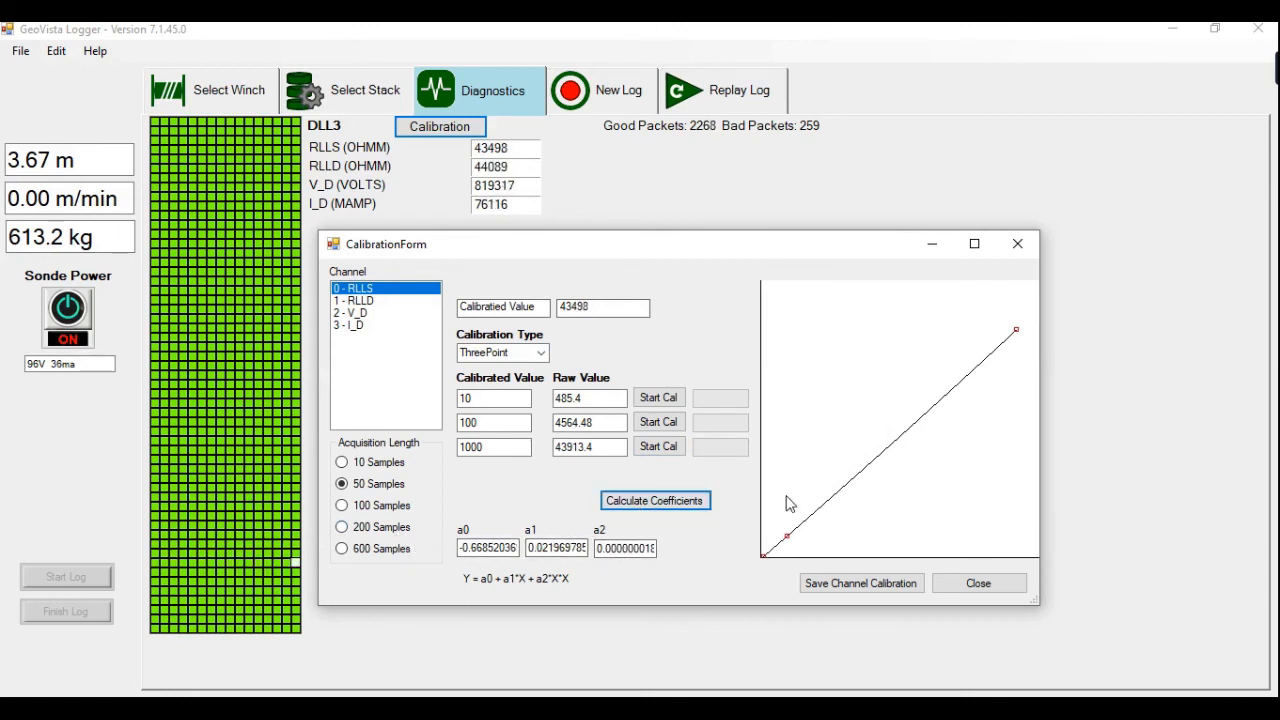
{"action": "mouse_move", "coordinate": [1038, 281]}
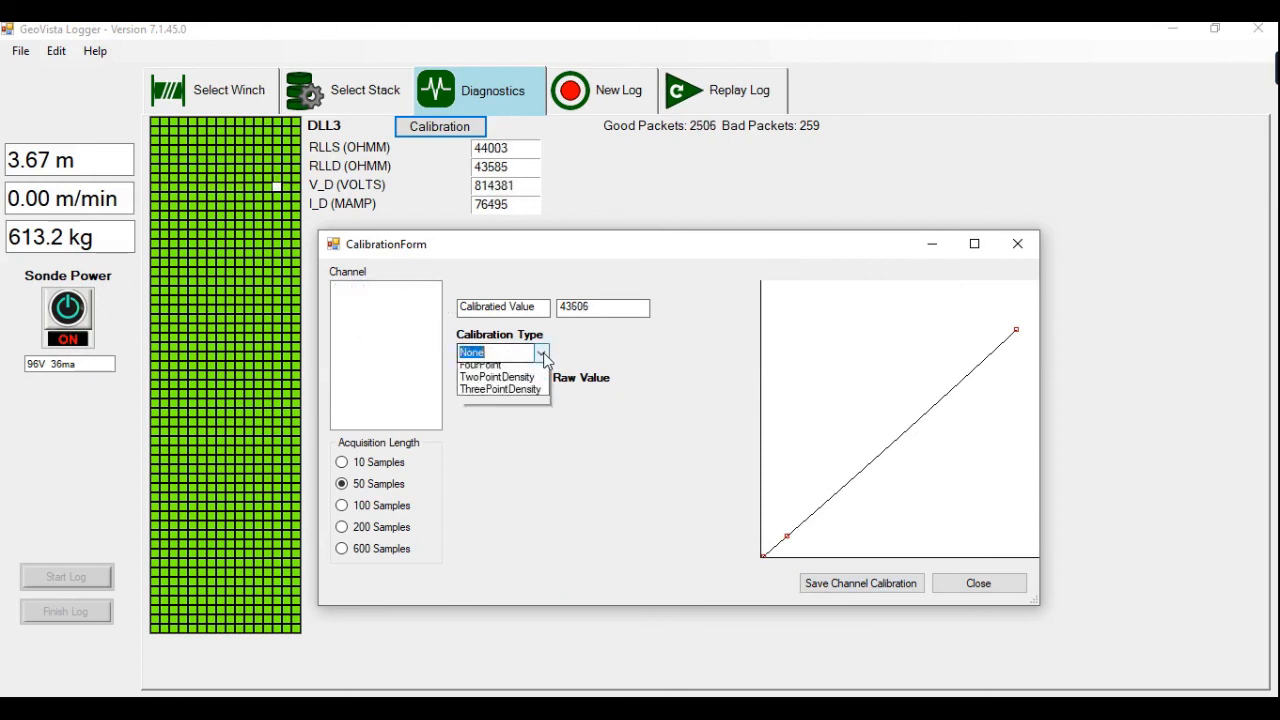
Switch RLLD to ThreePoint calibration with reference values 10, 100 and 1000.
{"action": "left_click", "coordinate": [502, 388]}
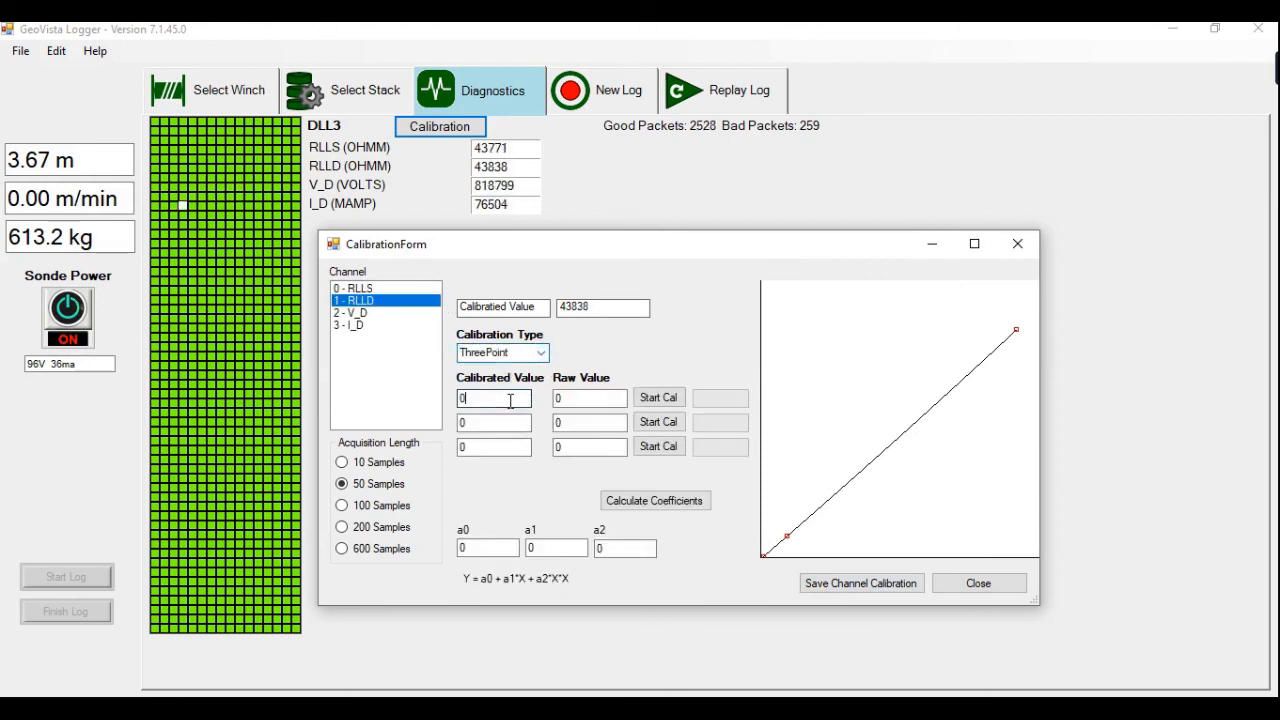
{"action": "type", "text": "100"}
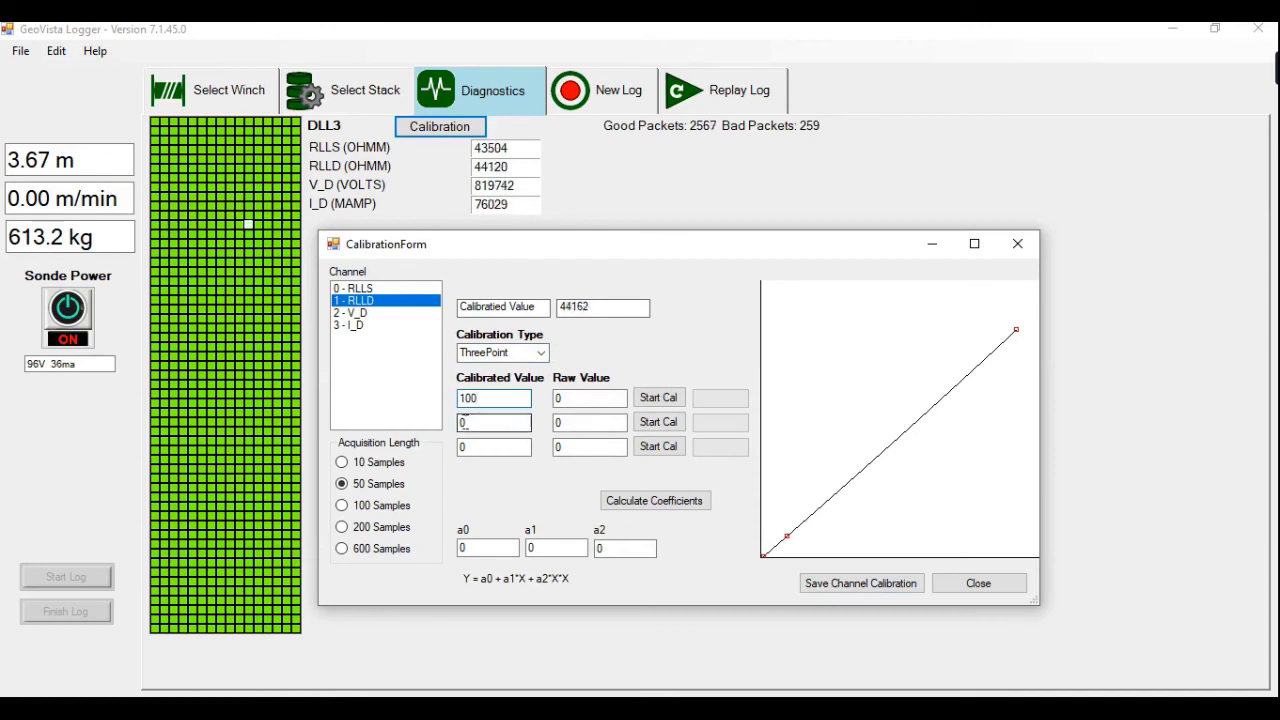
{"action": "type", "text": "1000"}
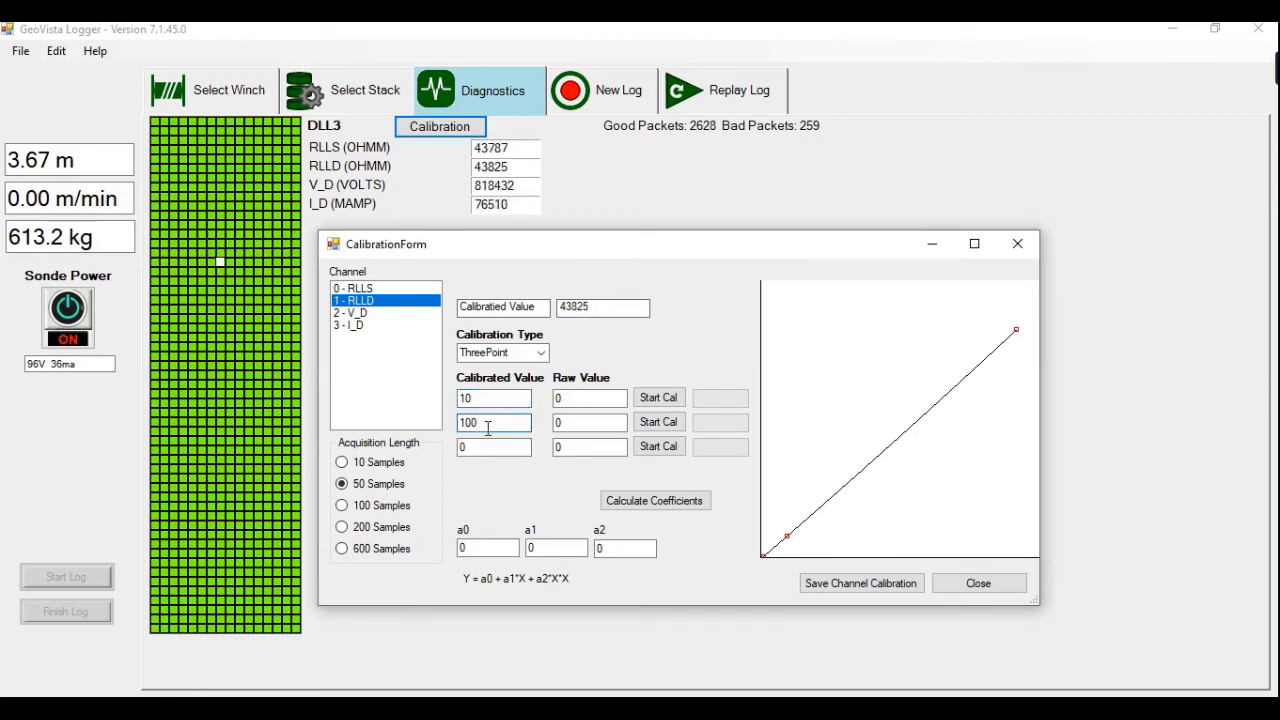
{"action": "type", "text": "1000"}
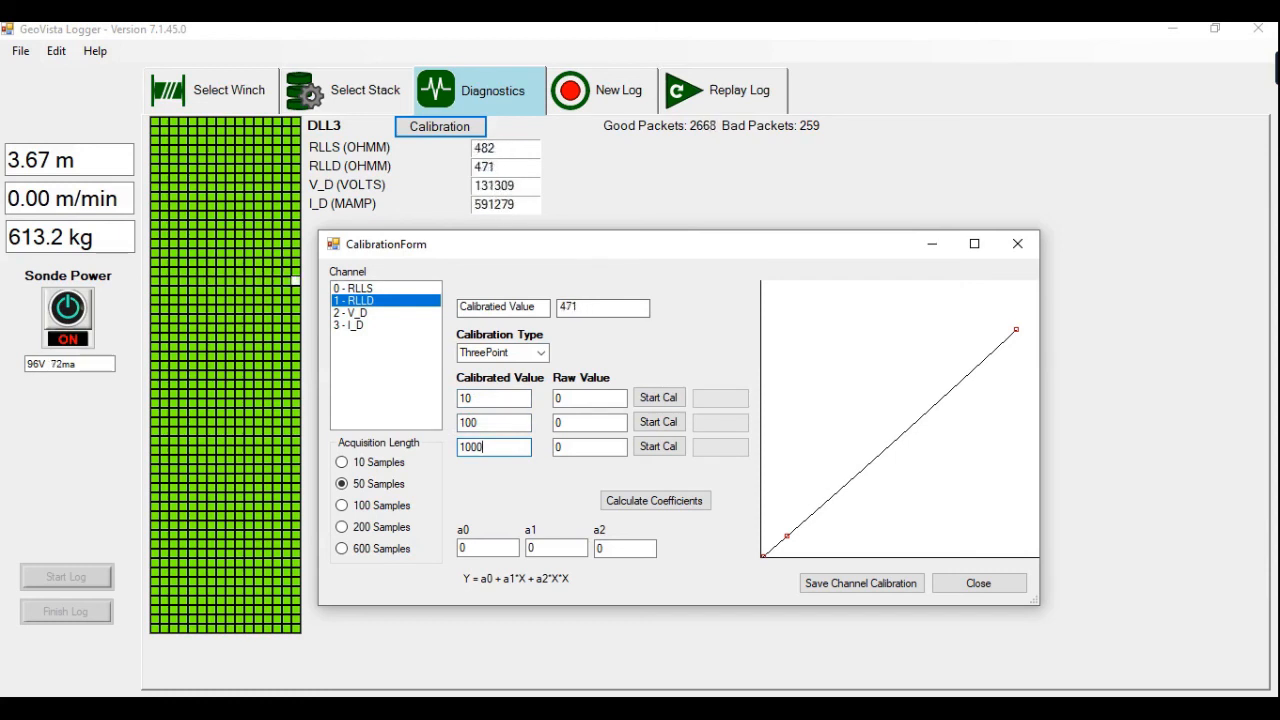
Acquire the RLLD raw reading for the 10 reference point.
{"action": "left_click", "coordinate": [658, 397]}
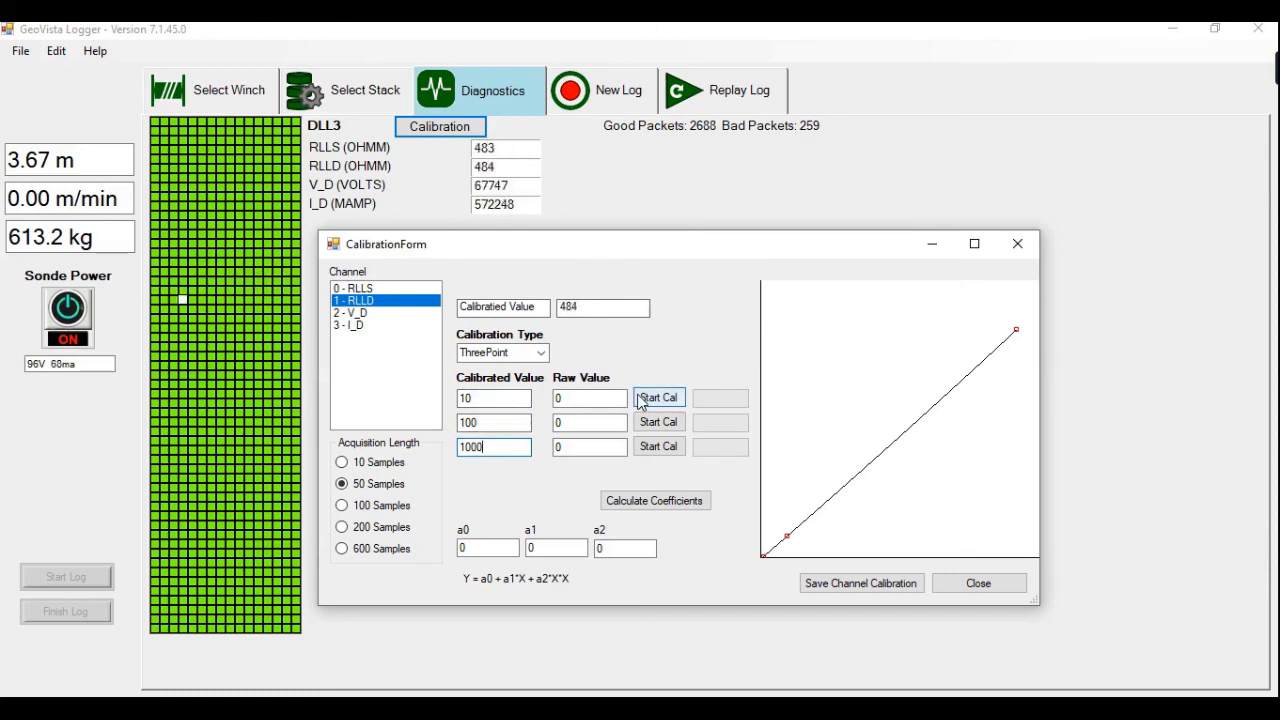
{"action": "left_click", "coordinate": [658, 397]}
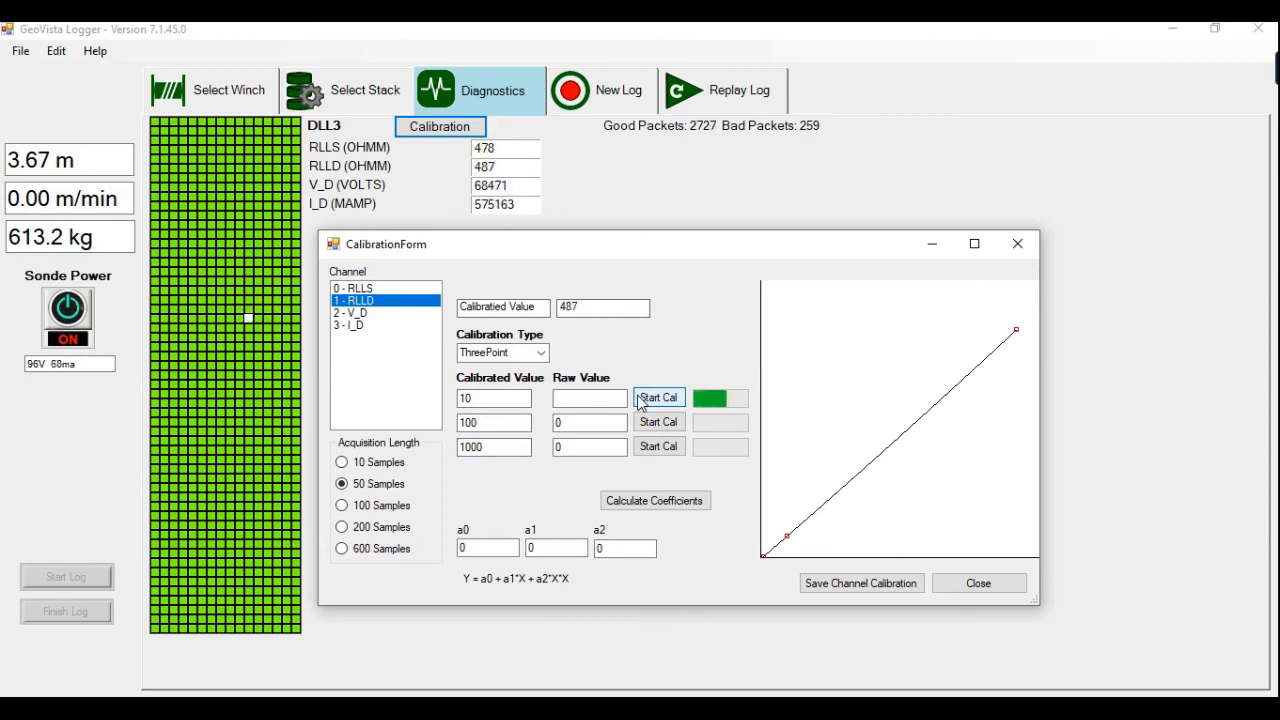
{"action": "left_click", "coordinate": [658, 397]}
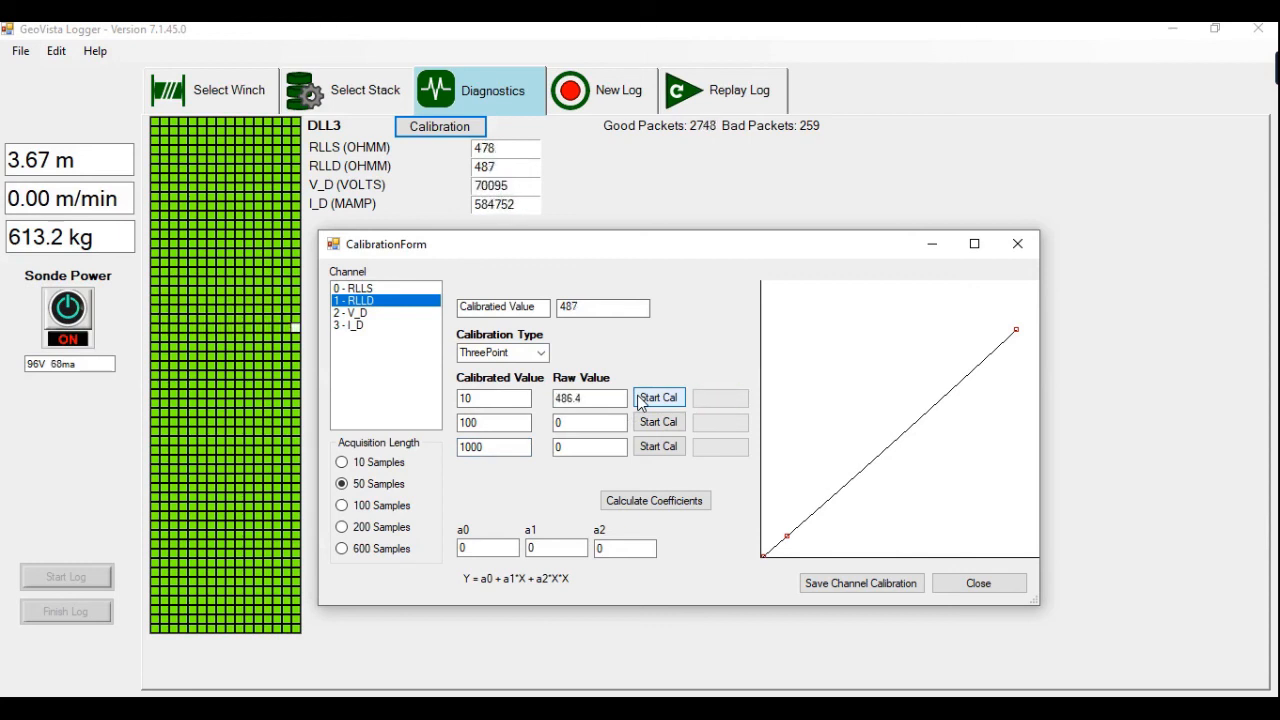
Acquire the RLLD raw readings for the 100 and 1000 reference points.
{"action": "left_click", "coordinate": [658, 422]}
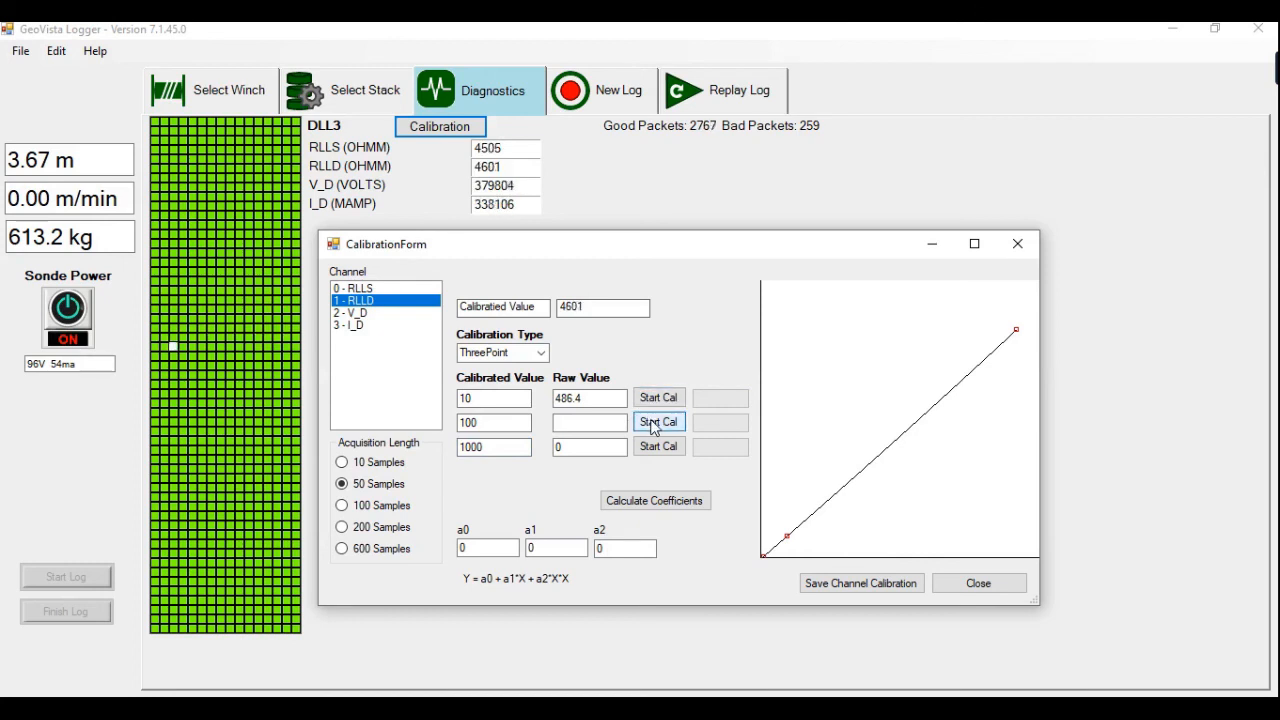
{"action": "left_click", "coordinate": [658, 421]}
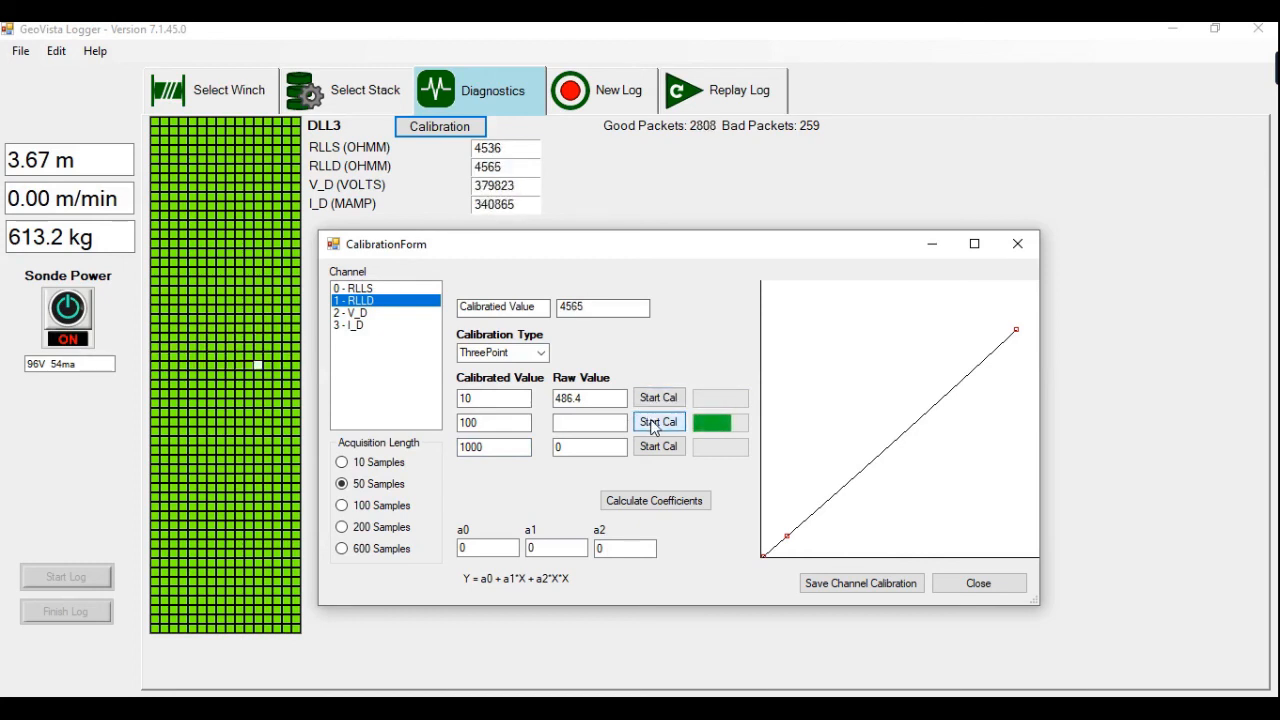
{"action": "left_click", "coordinate": [658, 421]}
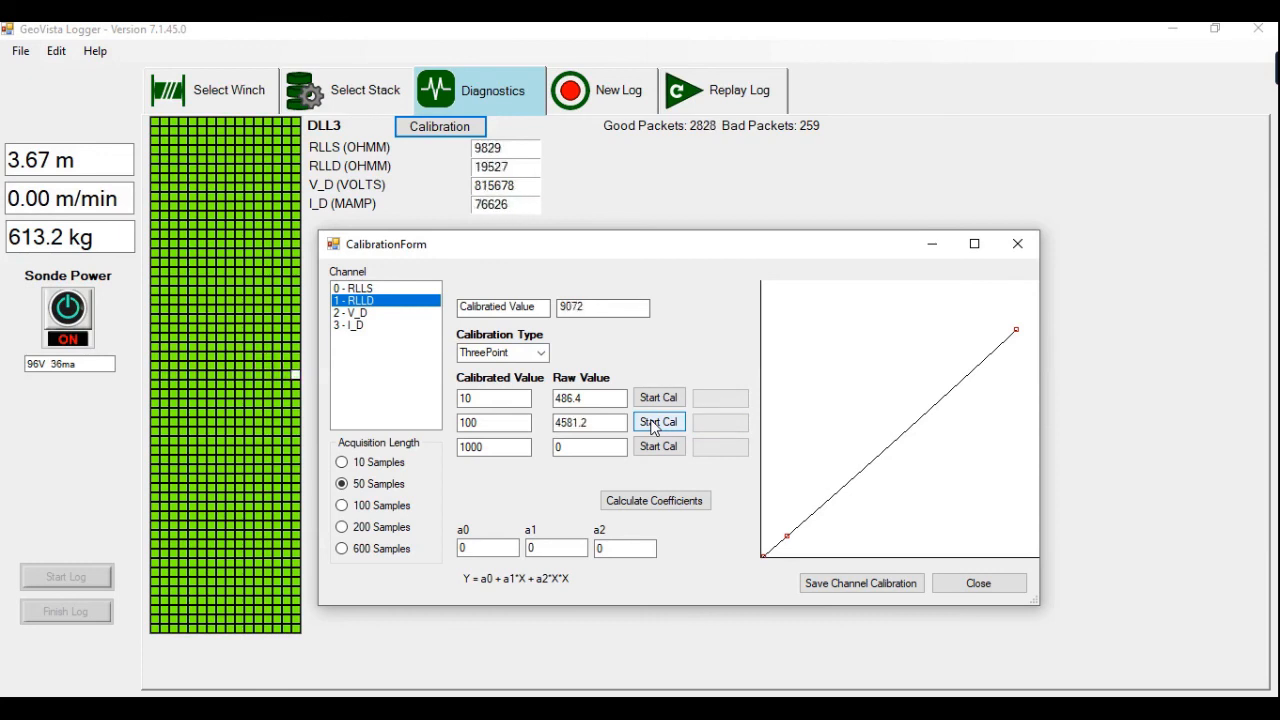
{"action": "left_click", "coordinate": [659, 446]}
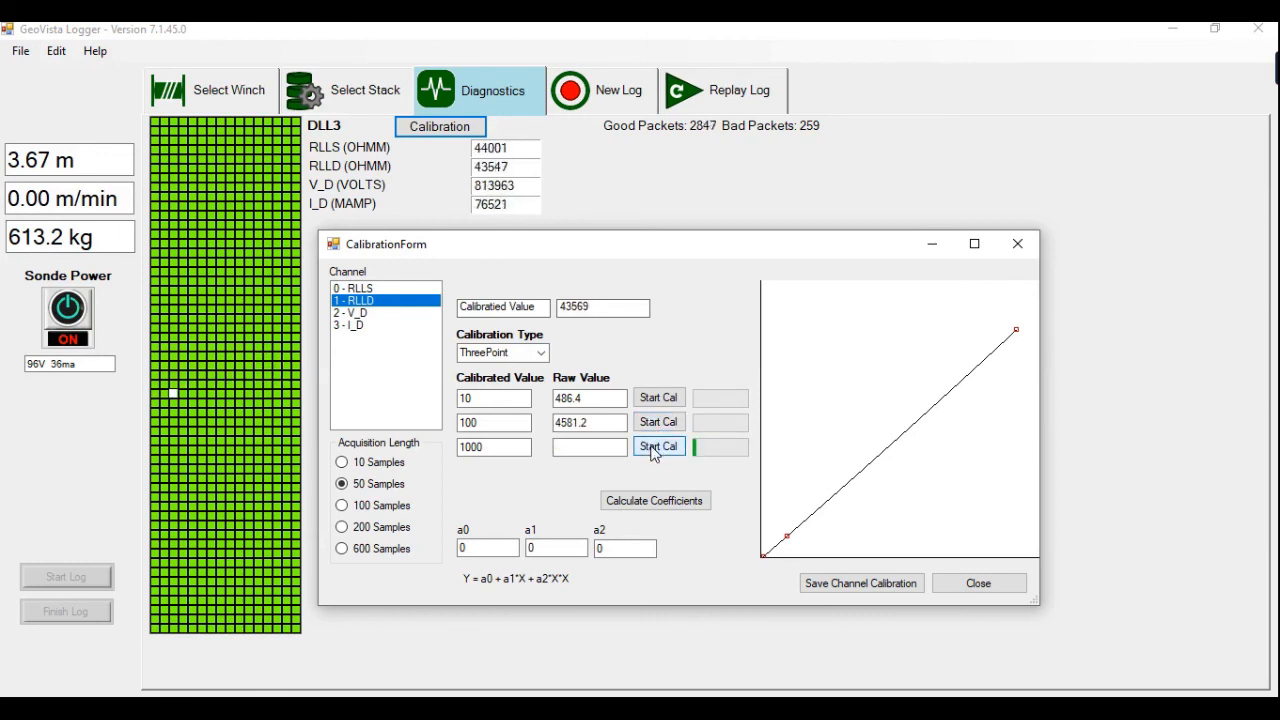
{"action": "left_click", "coordinate": [658, 446]}
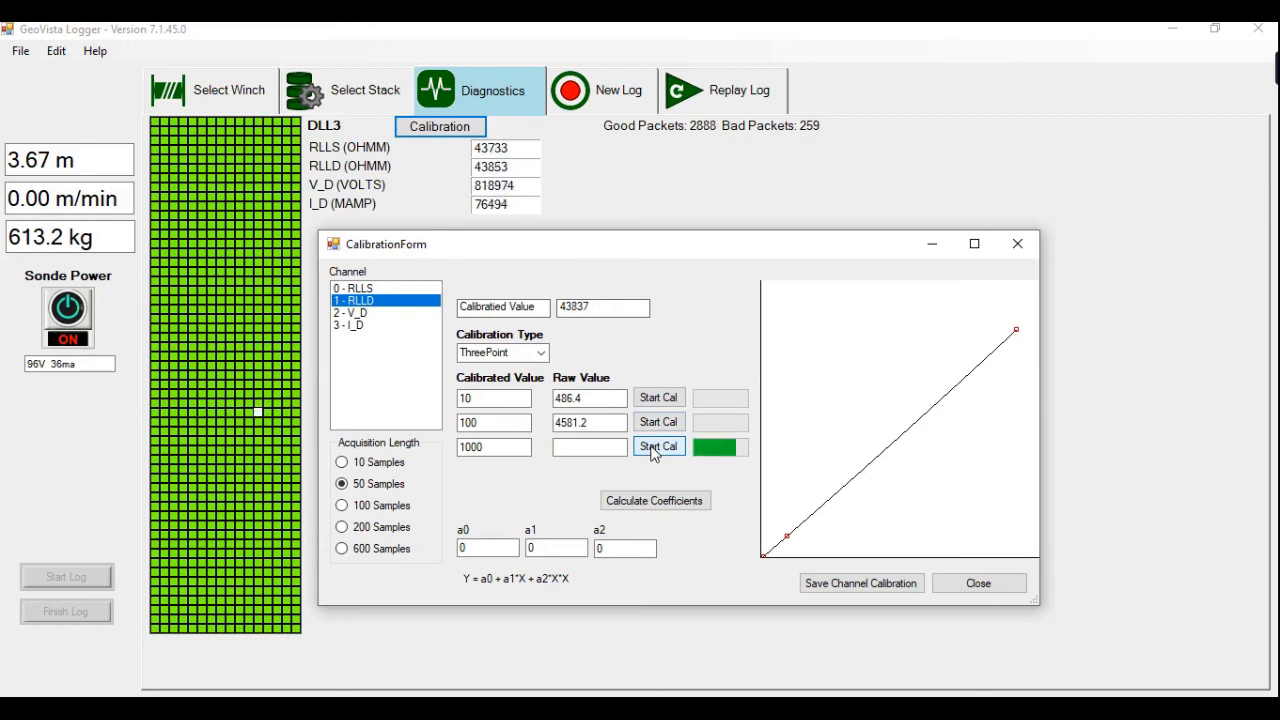
{"action": "left_click", "coordinate": [658, 446]}
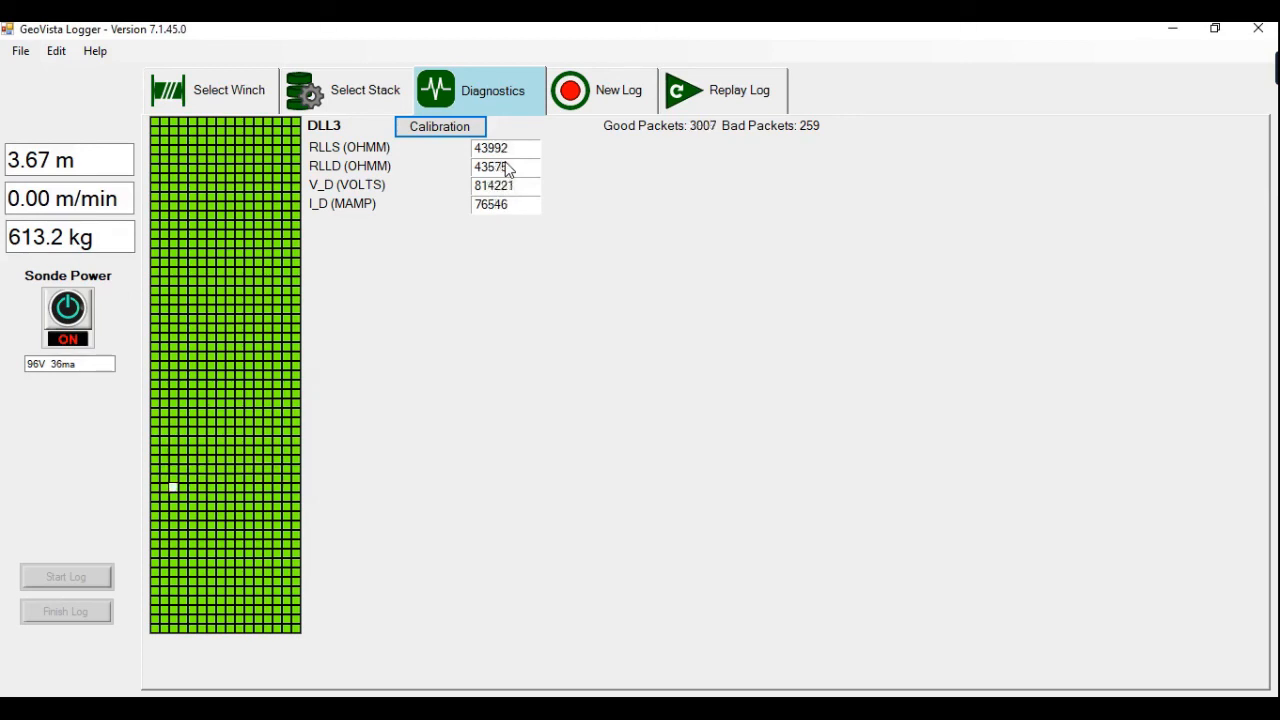
Return to the Select Stack list with DLL37045 highlighted.
{"action": "left_click", "coordinate": [345, 90]}
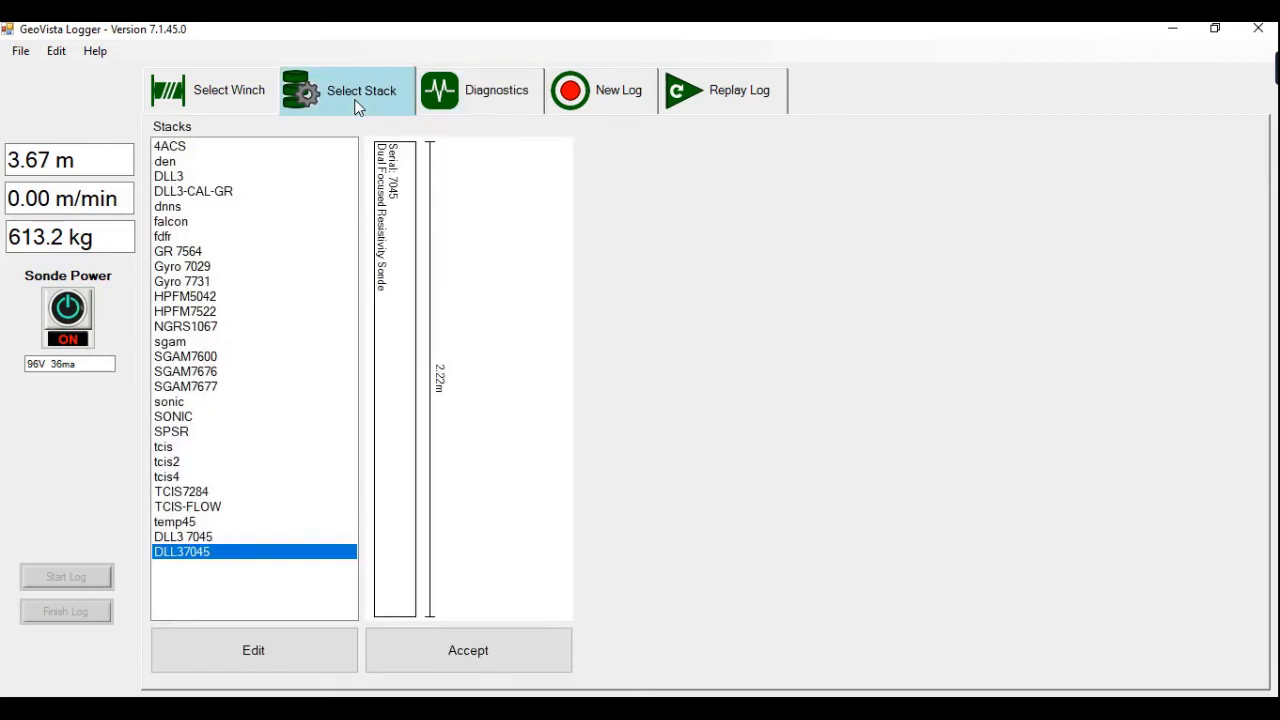